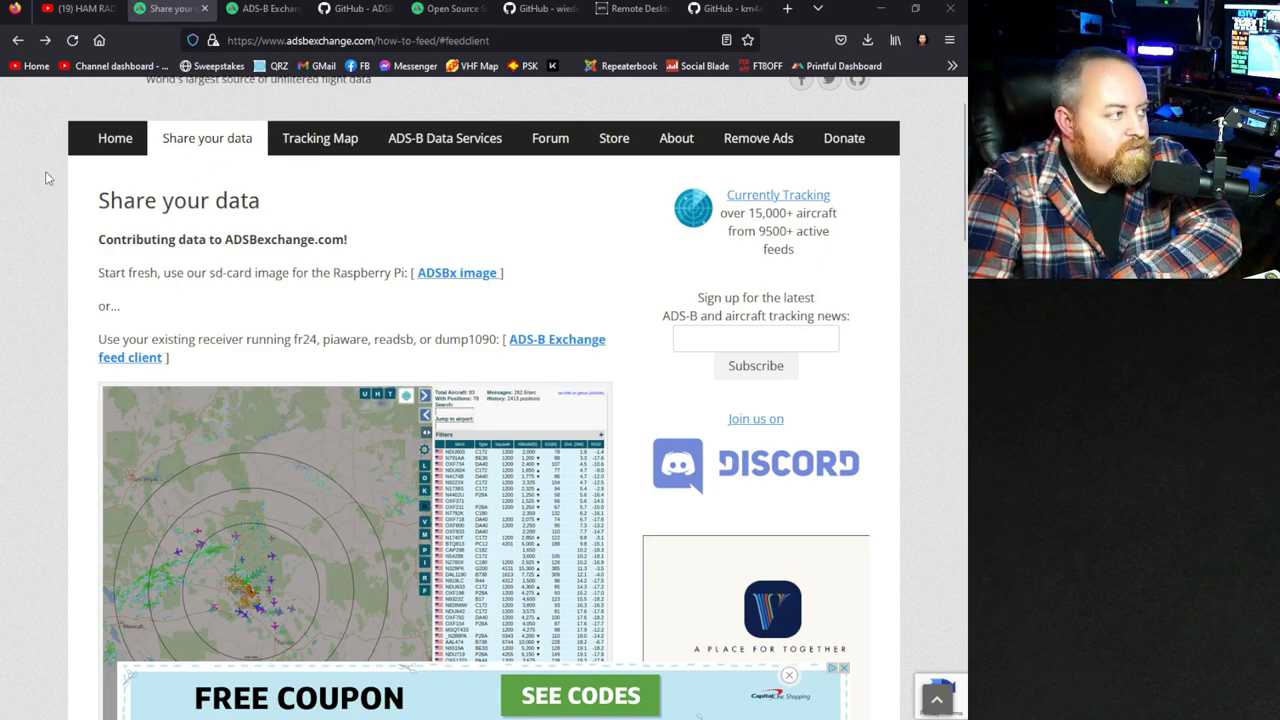
Expand the Share your data subpages and highlight the curl command under '2: Install the feed client'.
left_click(206, 138)
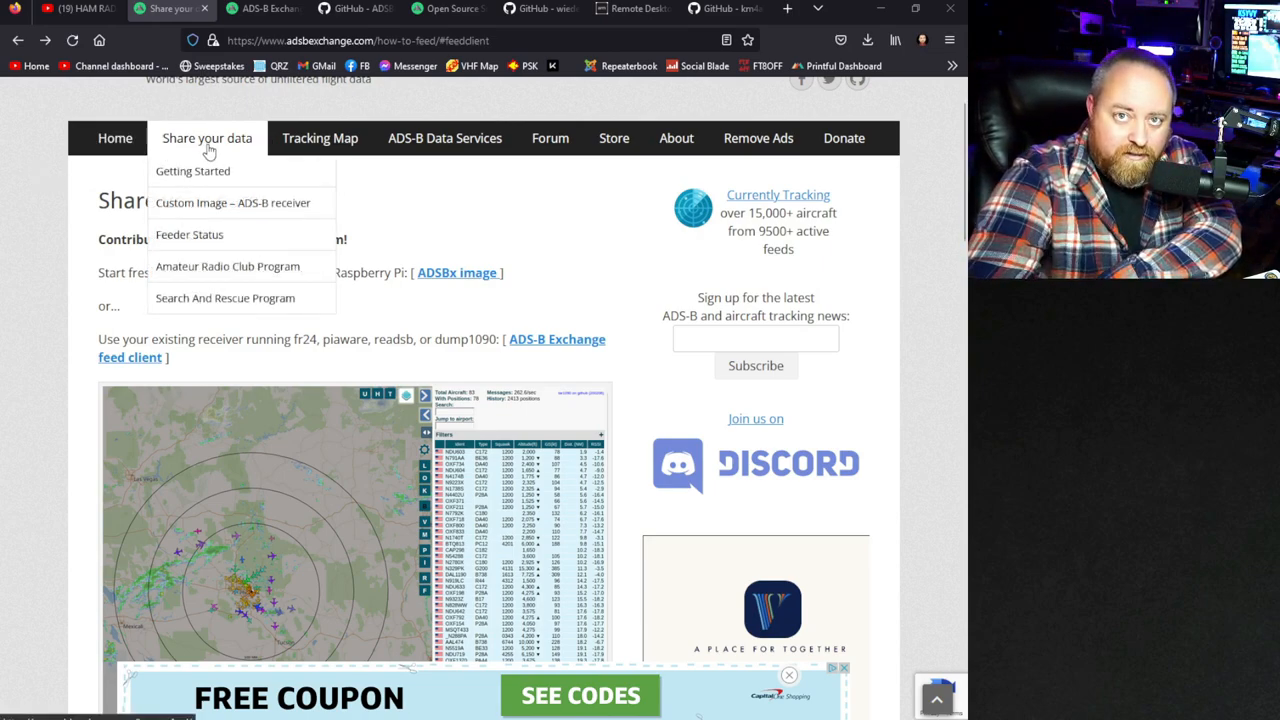
mouse_move(91, 279)
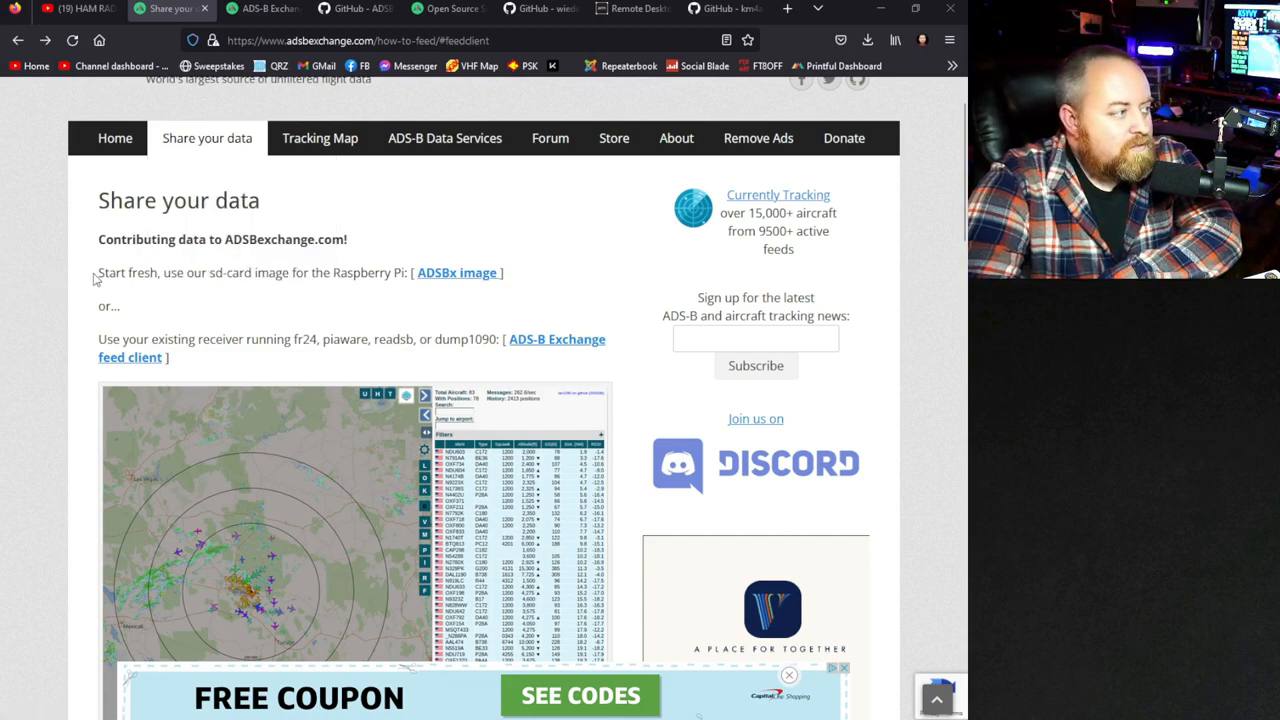
left_click_drag(98, 272, 382, 272)
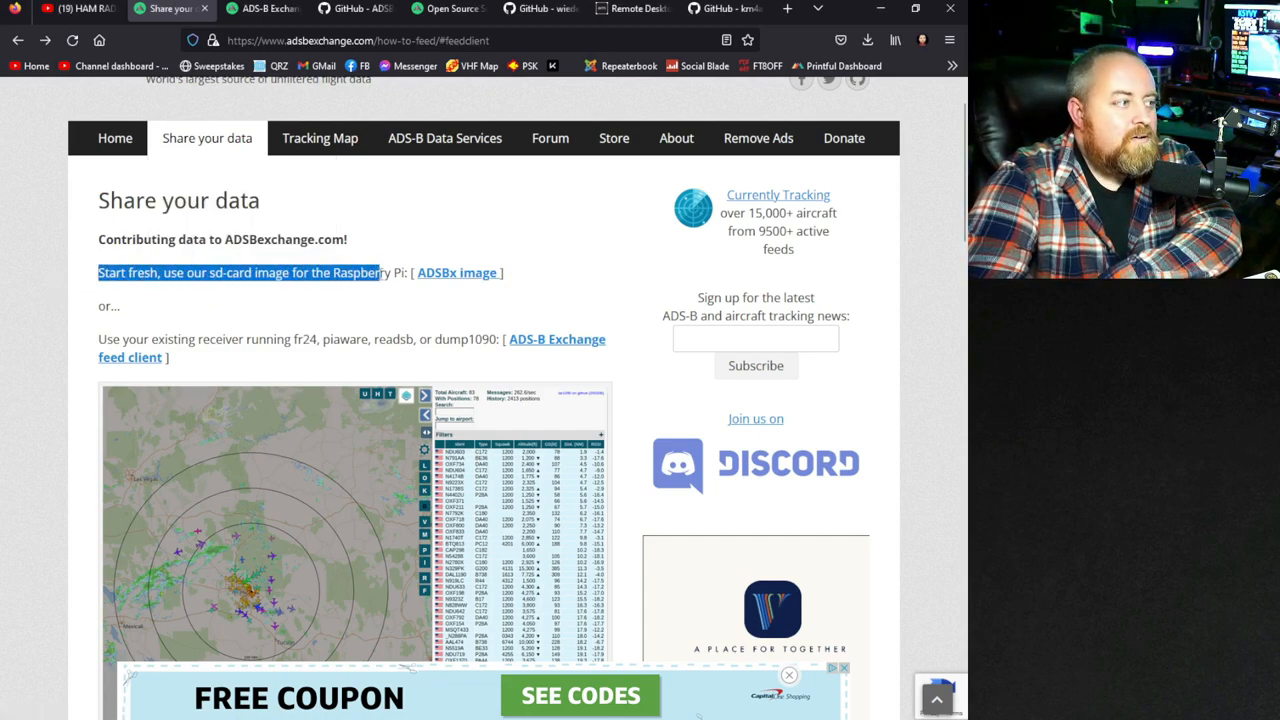
mouse_move(471, 286)
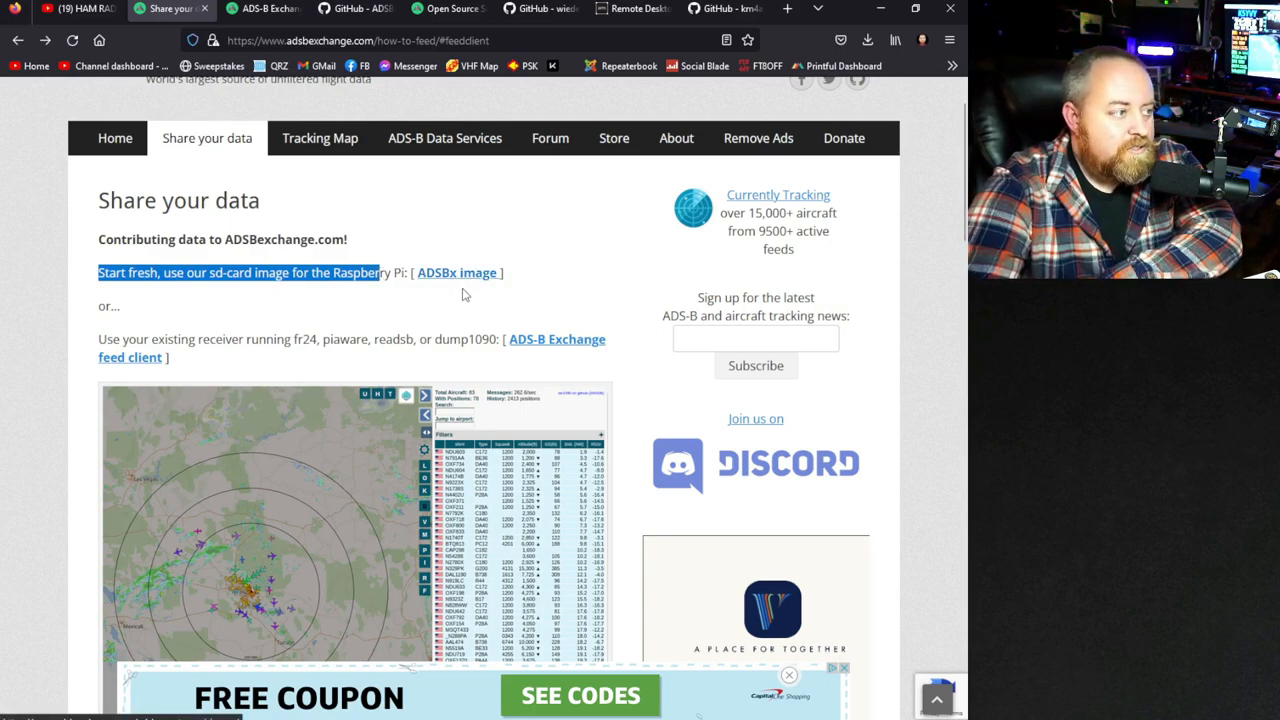
mouse_move(459, 288)
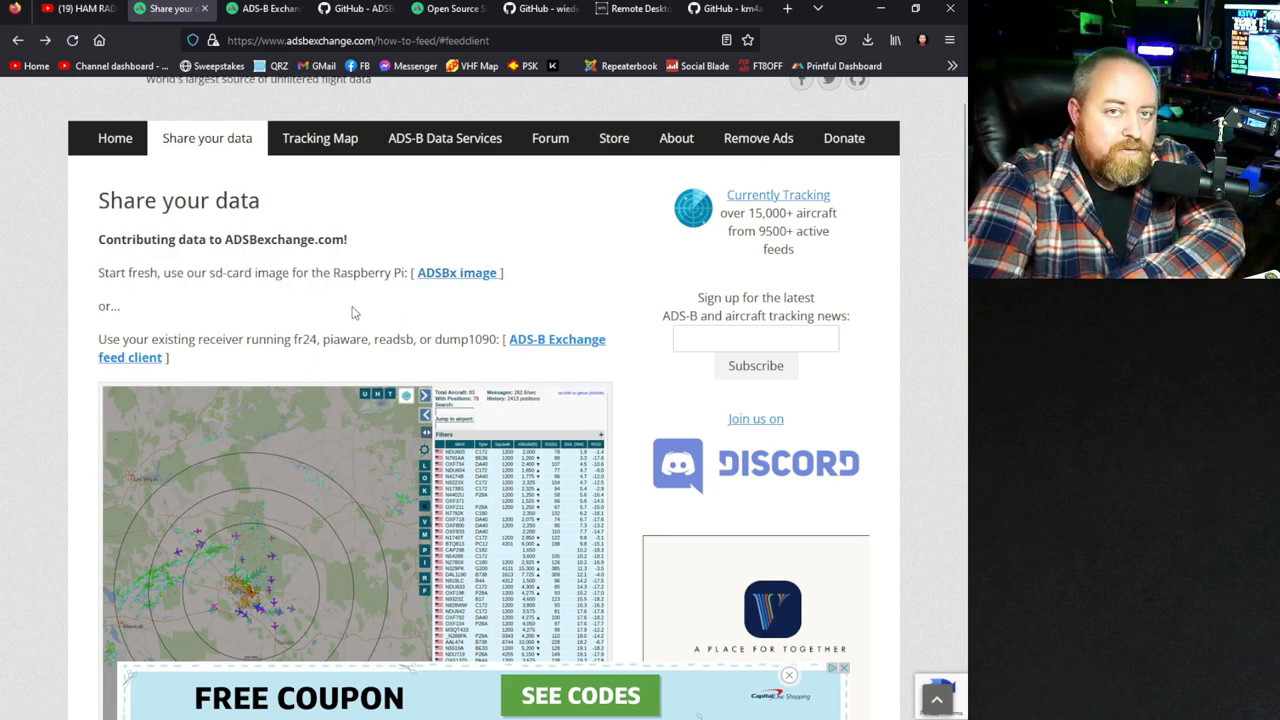
mouse_move(545, 294)
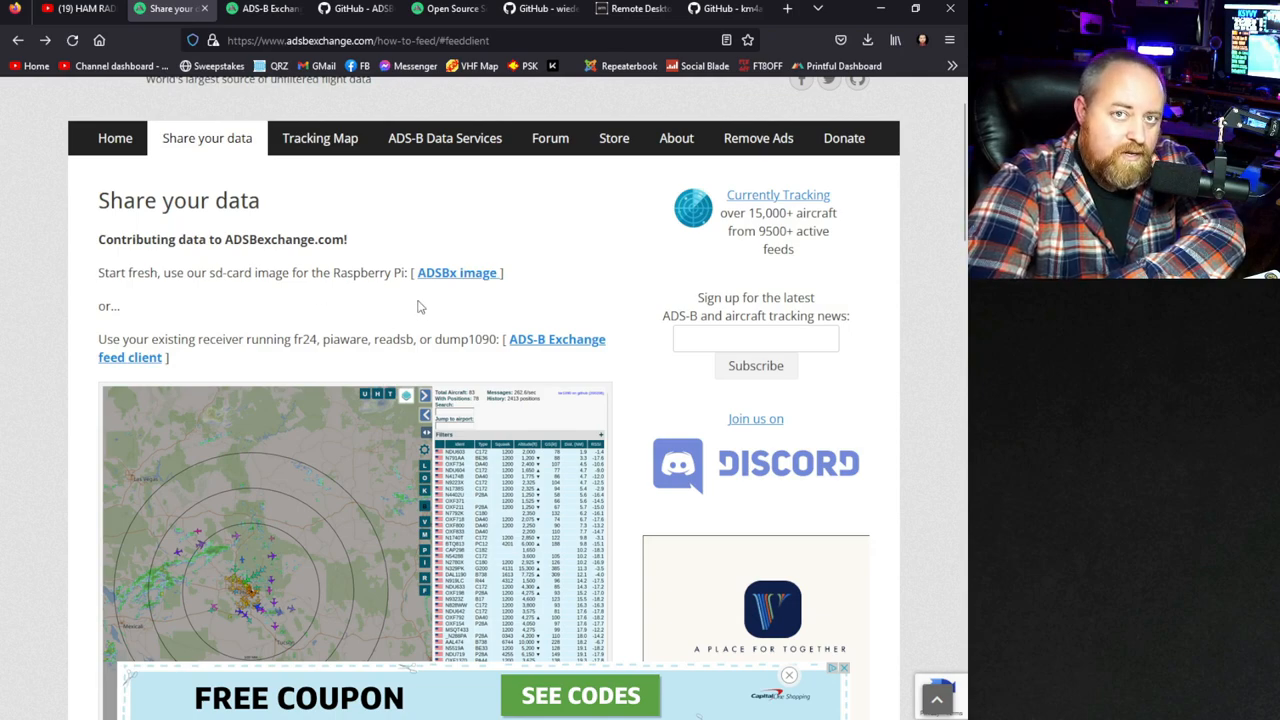
scroll("down", 3)
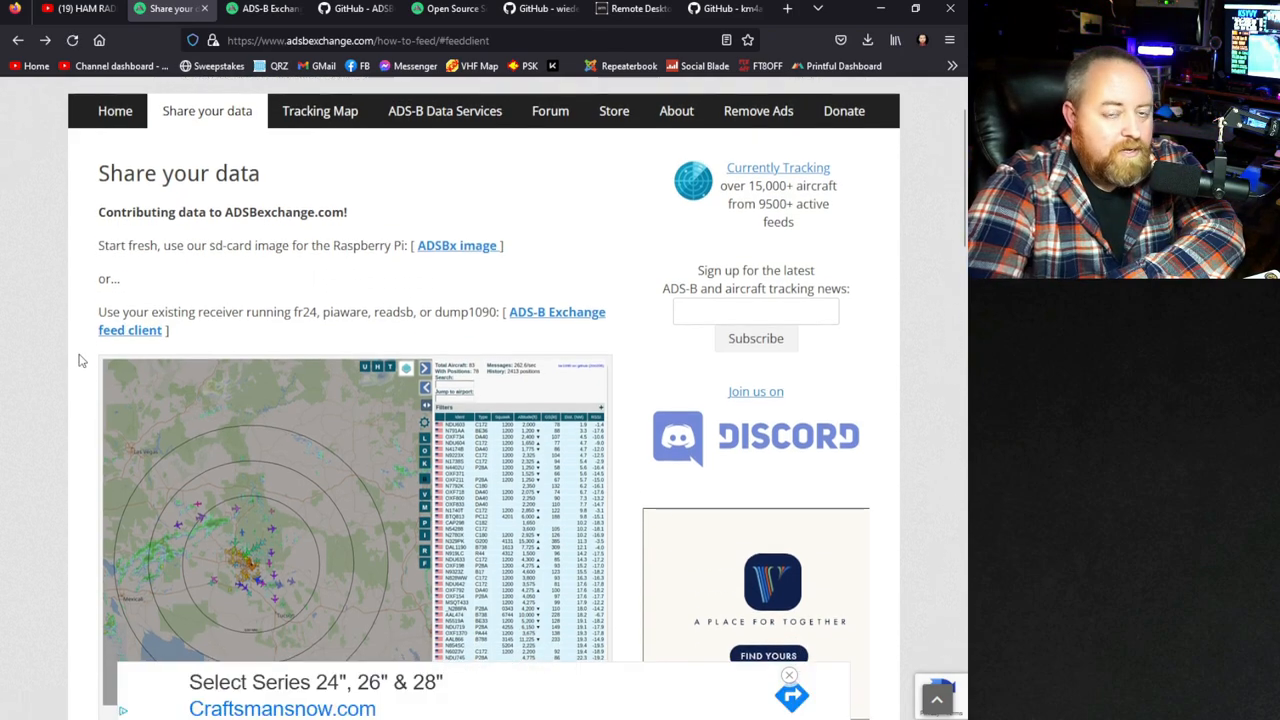
scroll("down", 3)
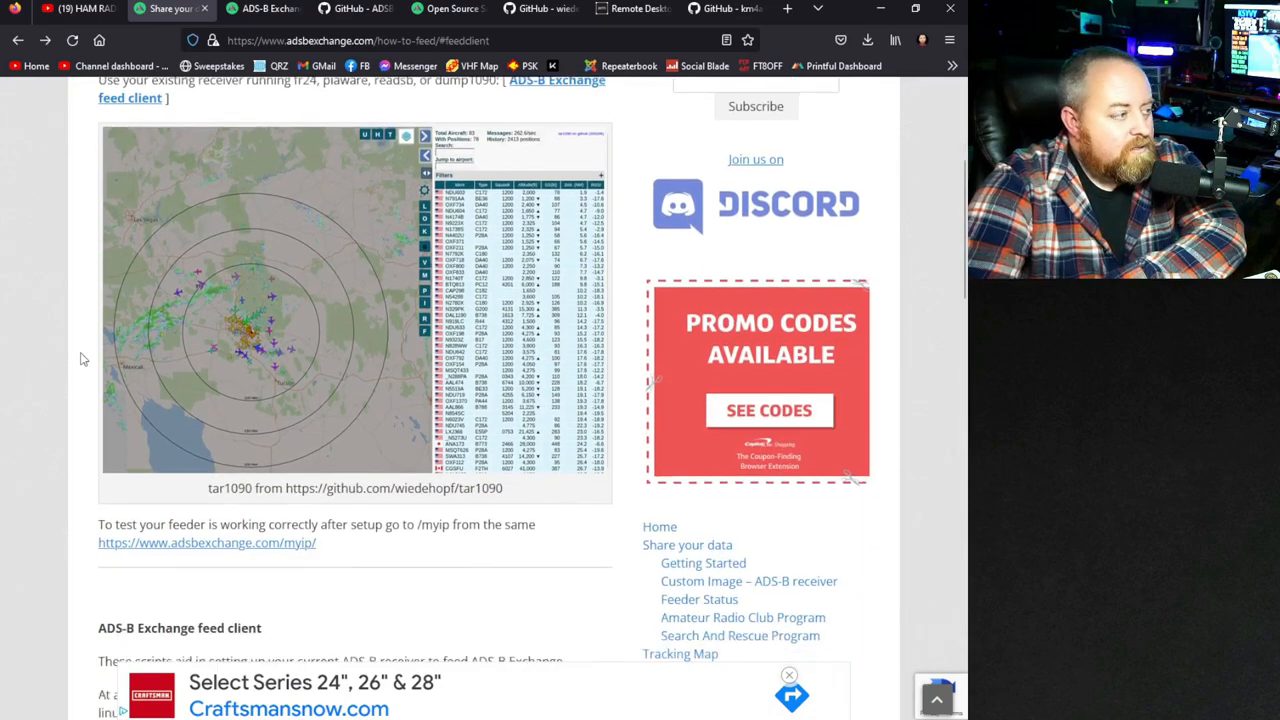
scroll("down", 3)
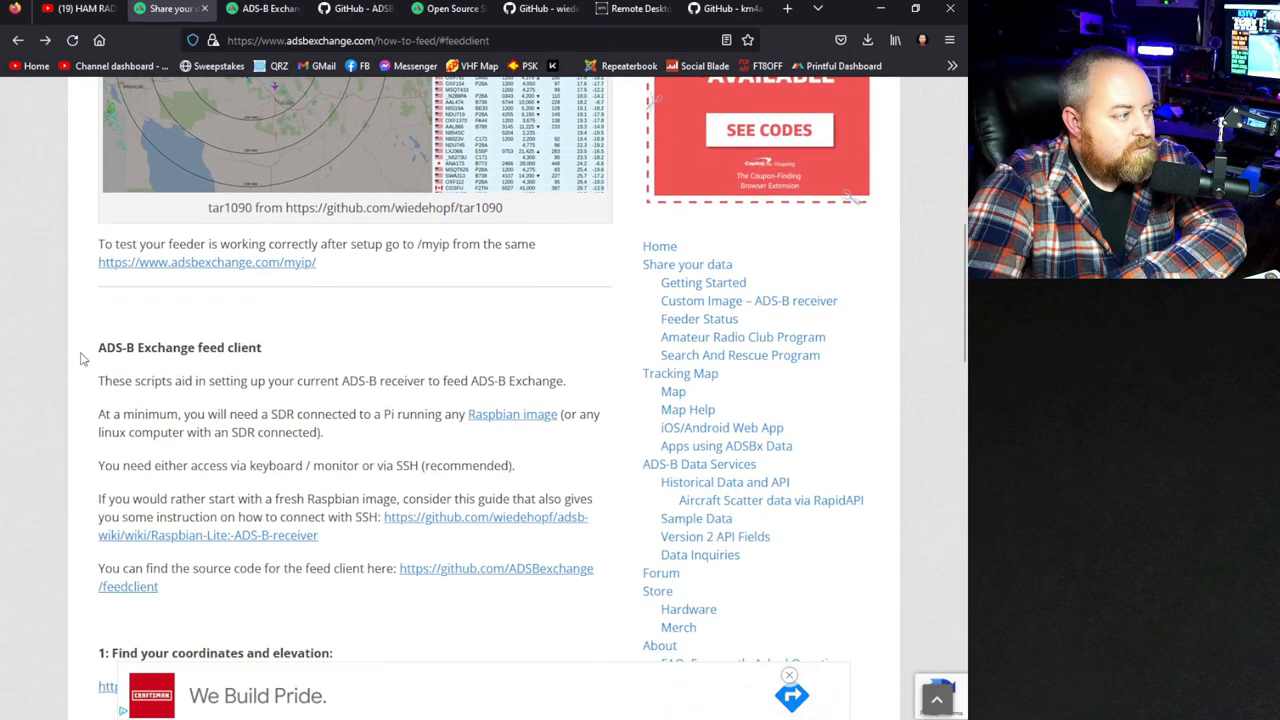
scroll("down", 3)
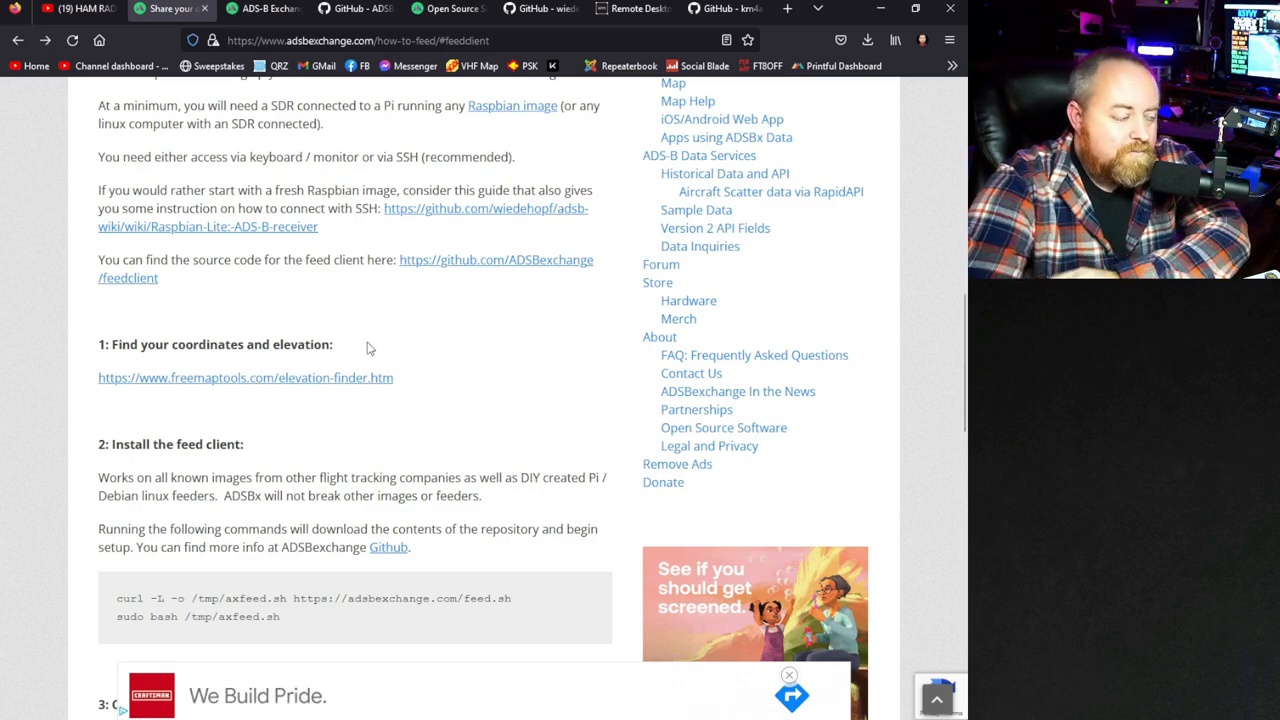
scroll("down", 3)
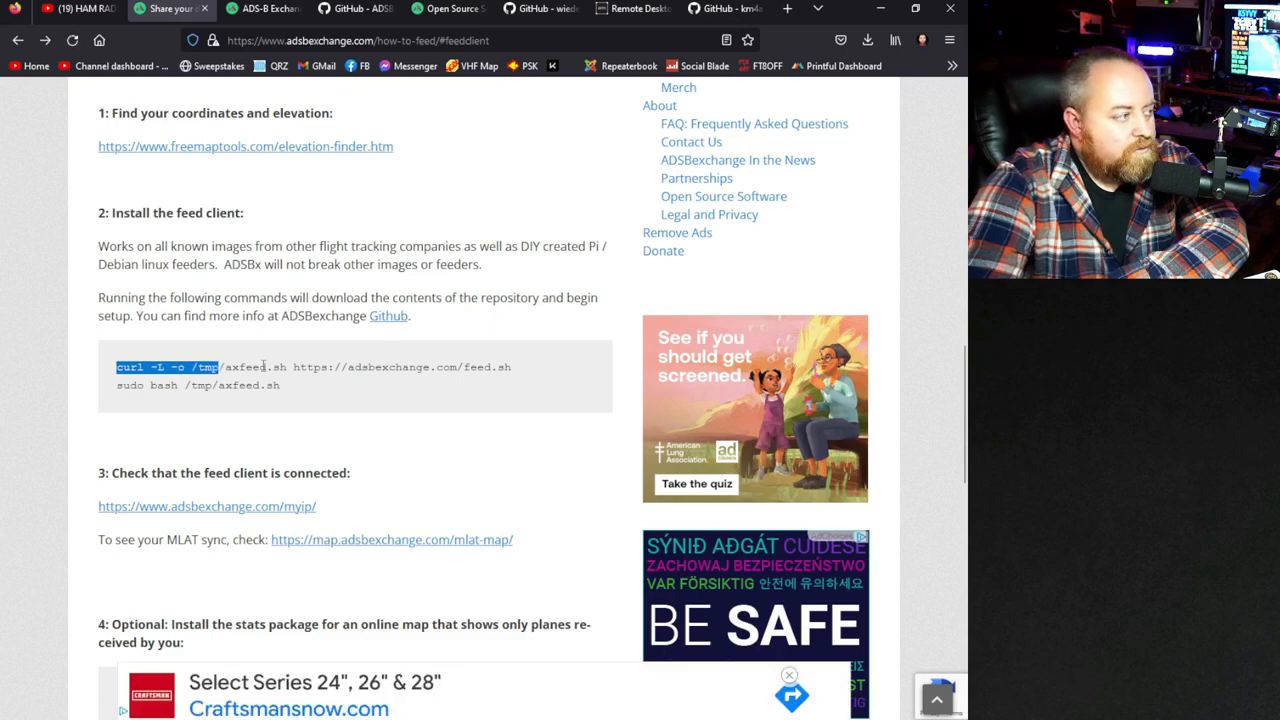
left_click_drag(116, 367, 314, 385)
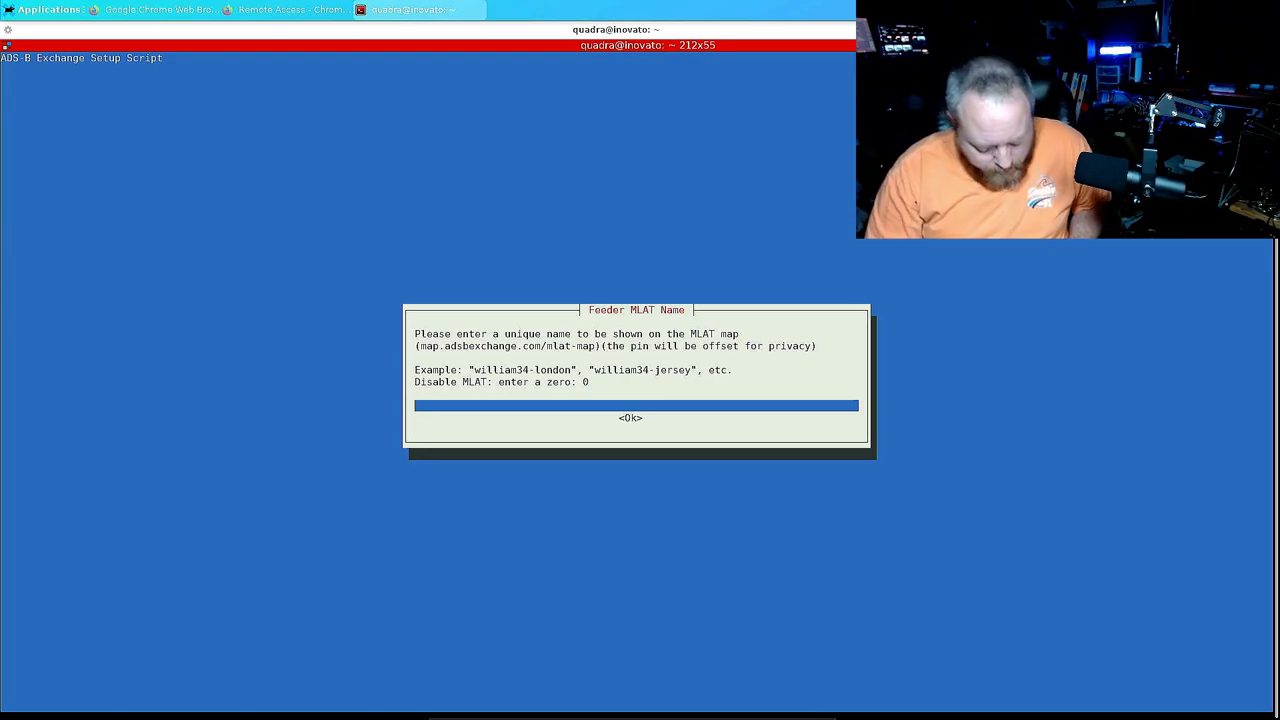
Enter 'K5YVYADSB' as the feeder MLAT name.
type("K5YVY")
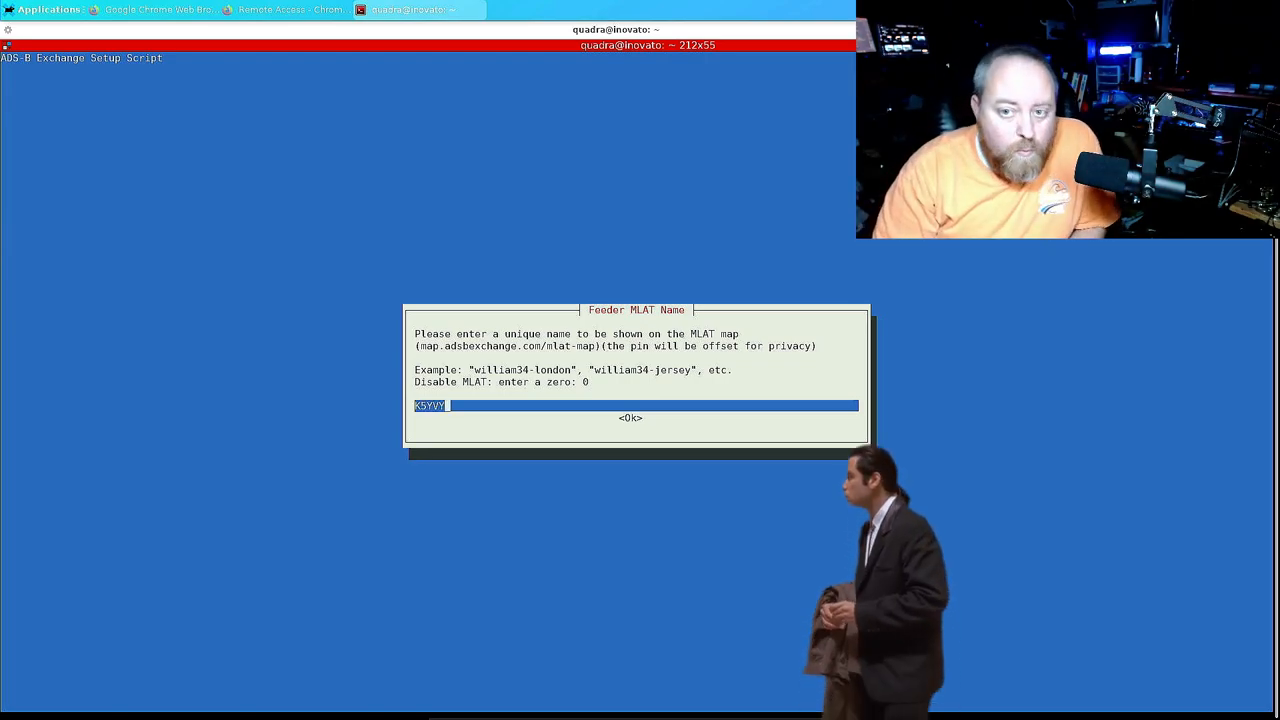
type("A")
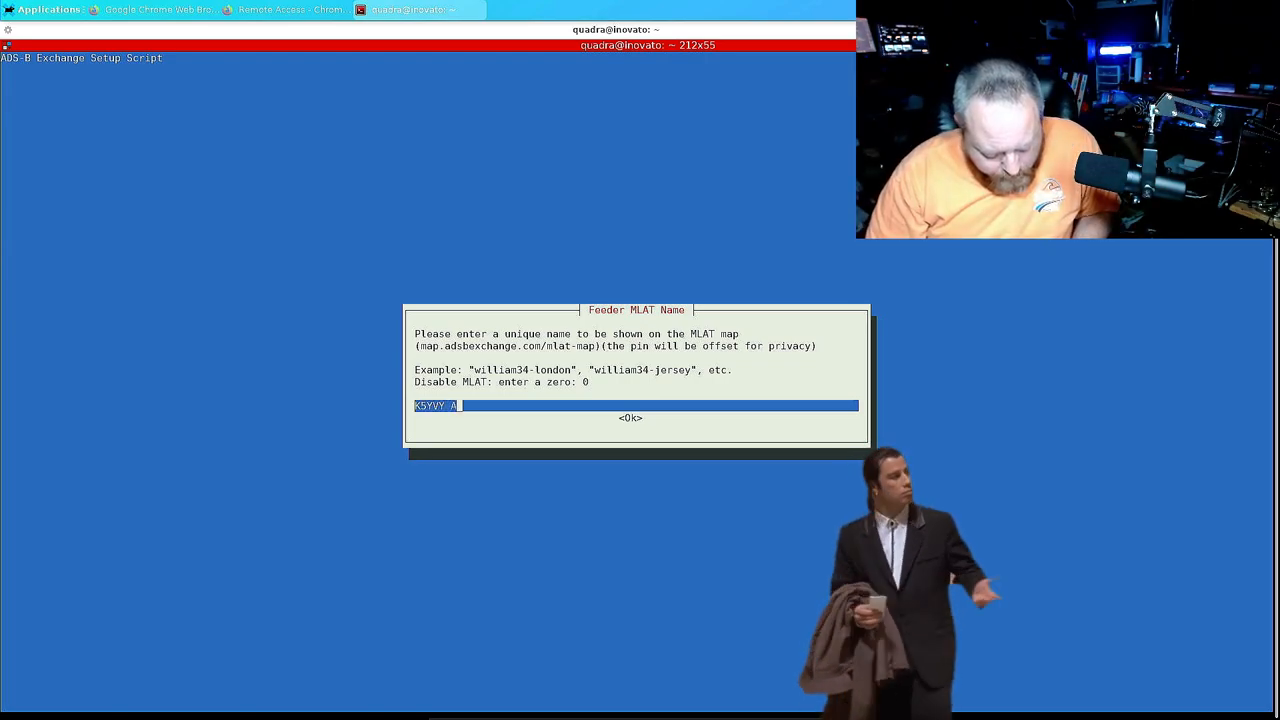
type("DSB")
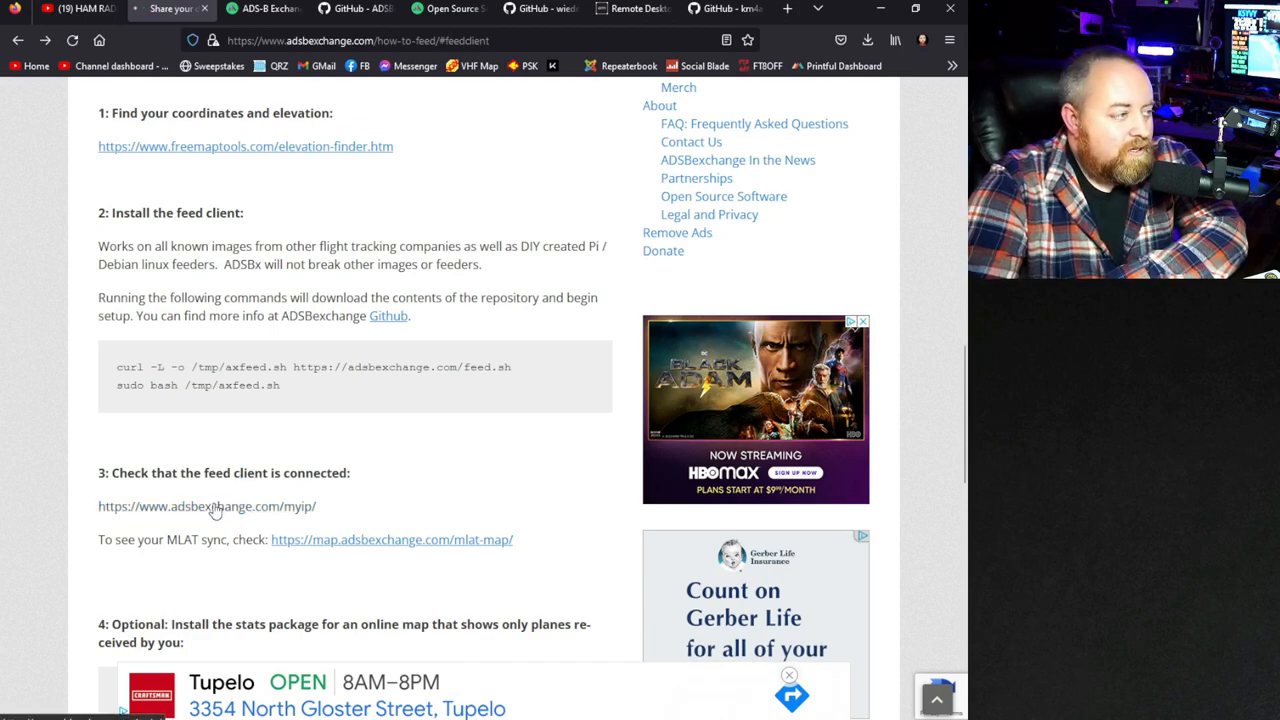
Open the adsbexchange.com/myip/ connection check page from step 3.
left_click(206, 506)
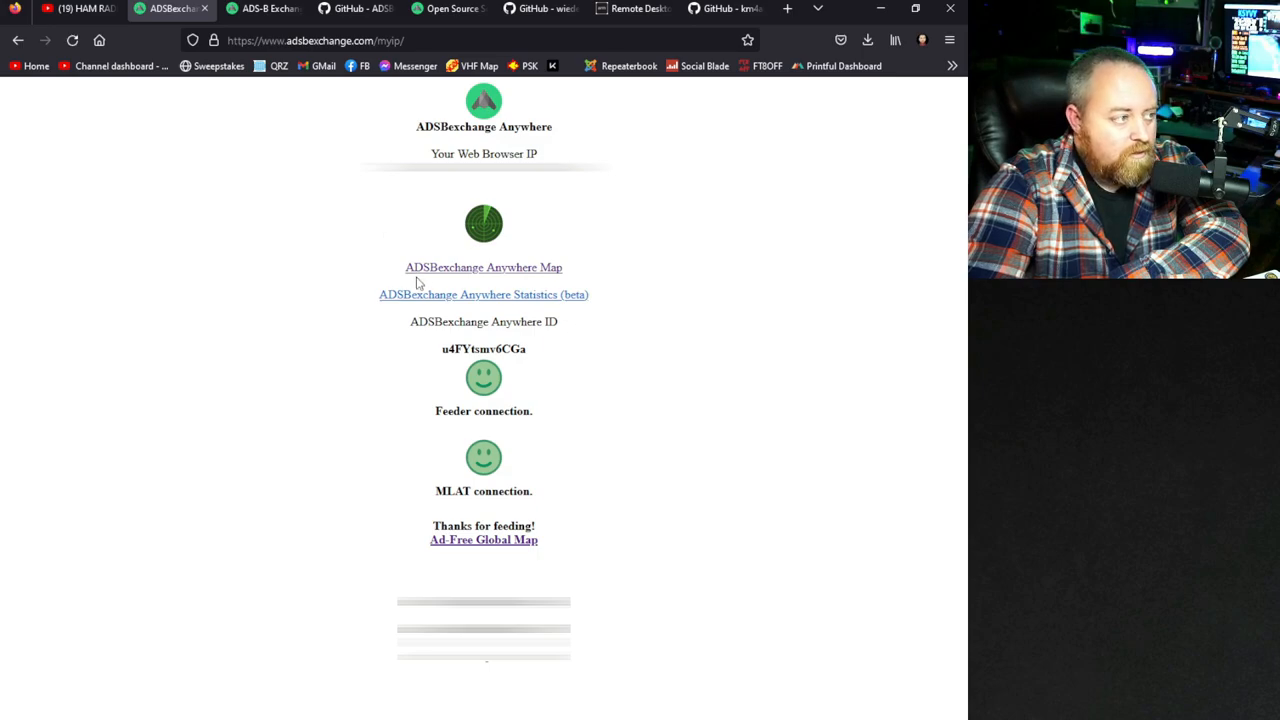
mouse_move(470, 386)
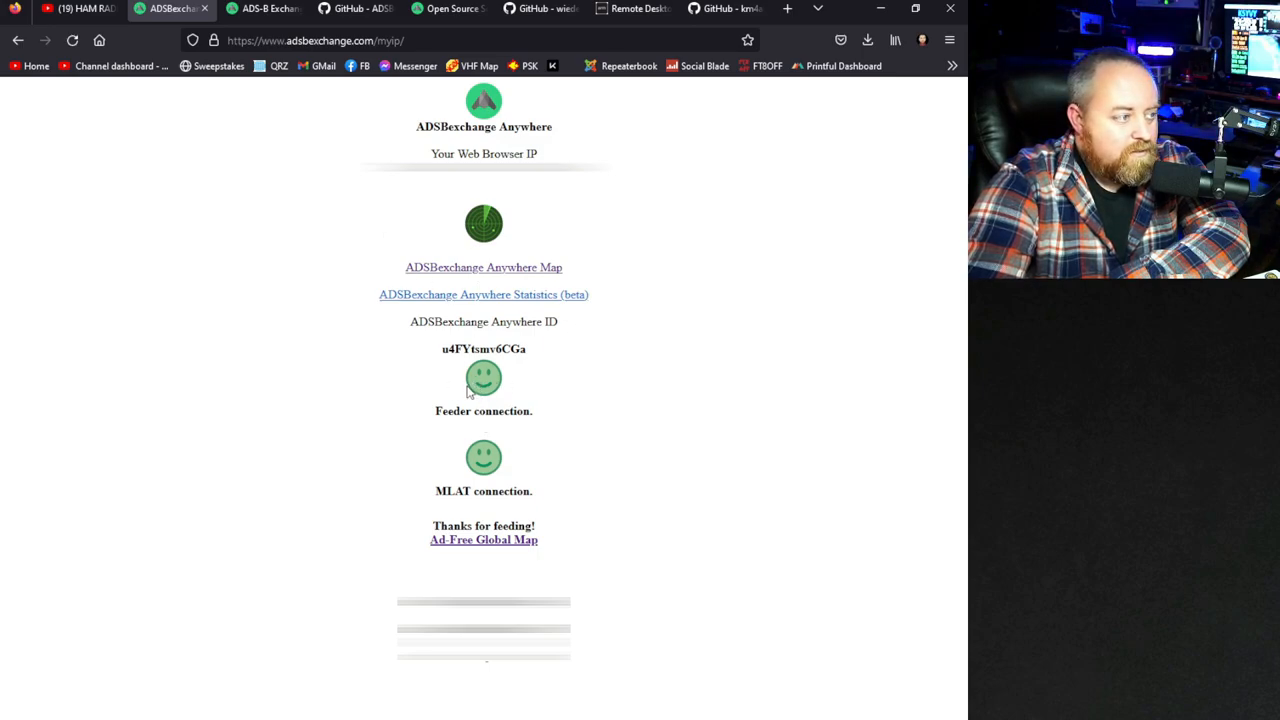
mouse_move(467, 474)
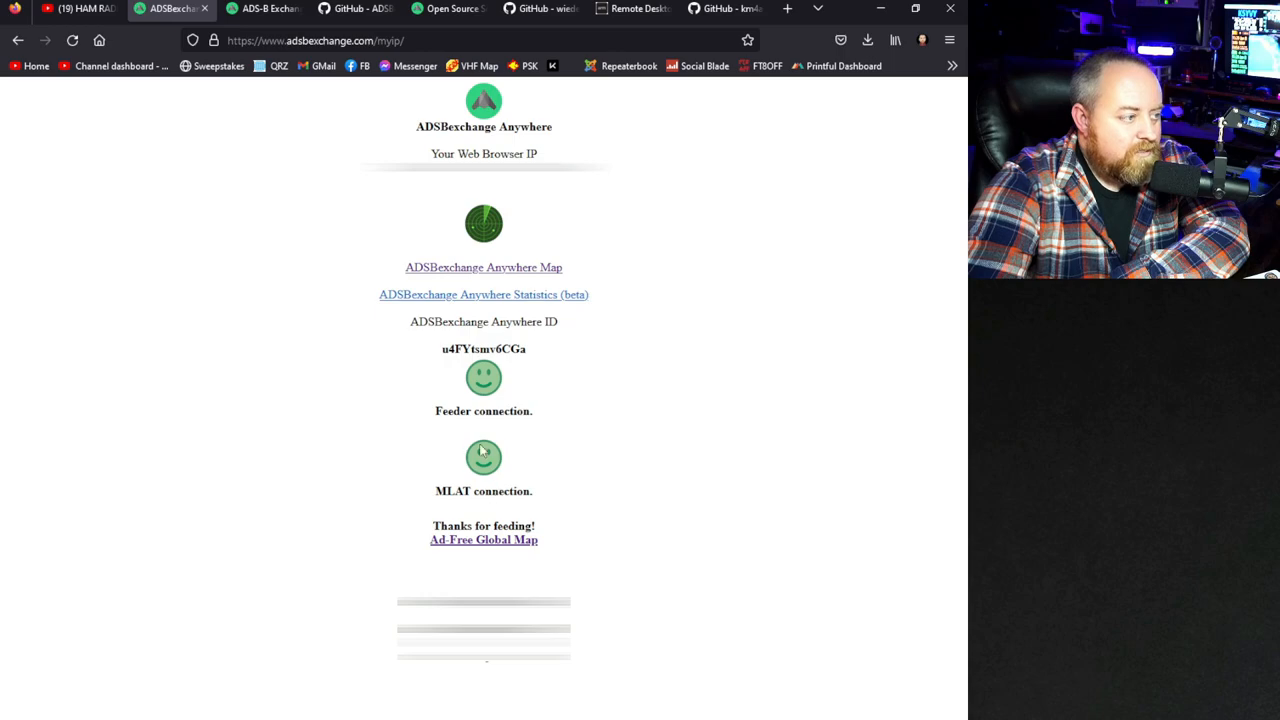
mouse_move(538, 445)
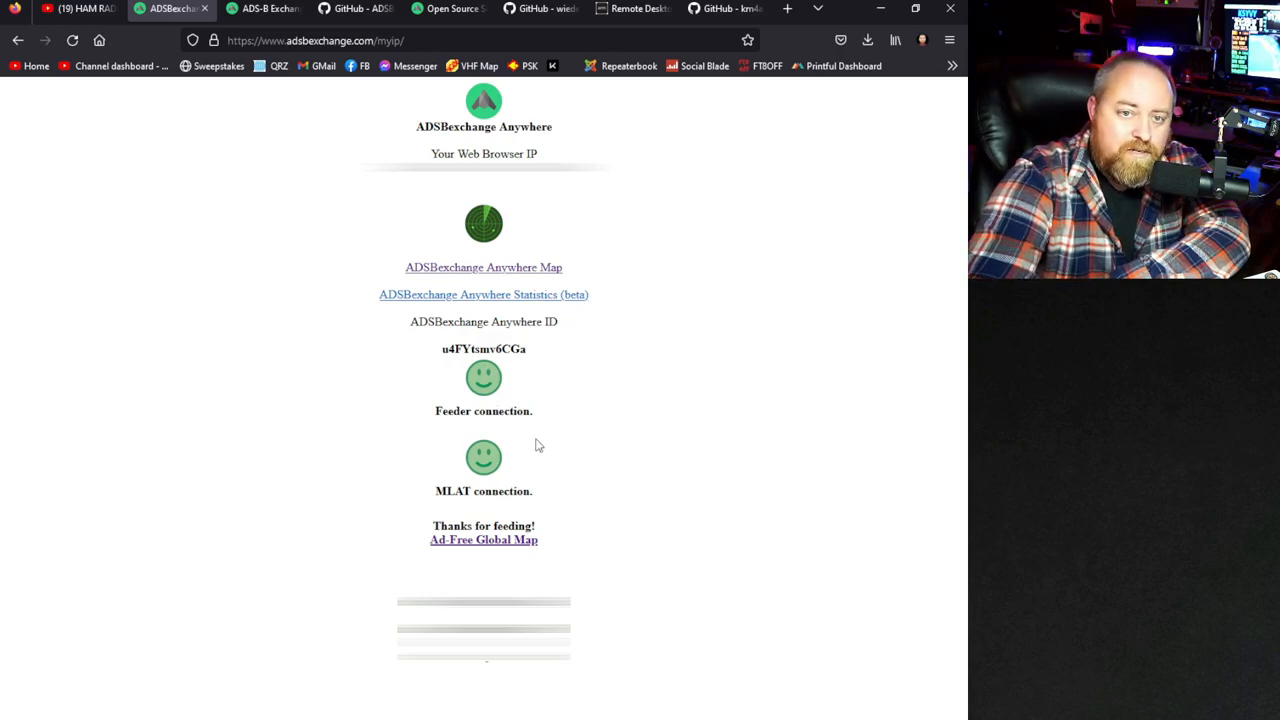
mouse_move(501, 272)
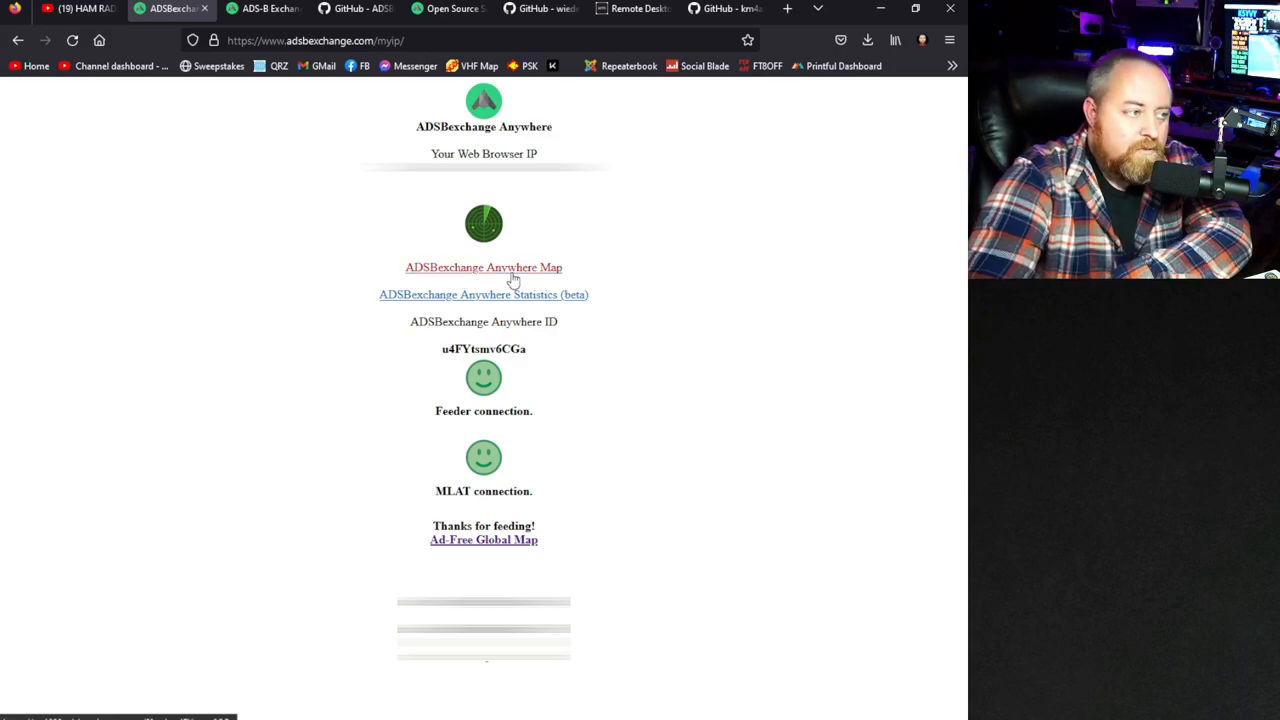
left_click(483, 267)
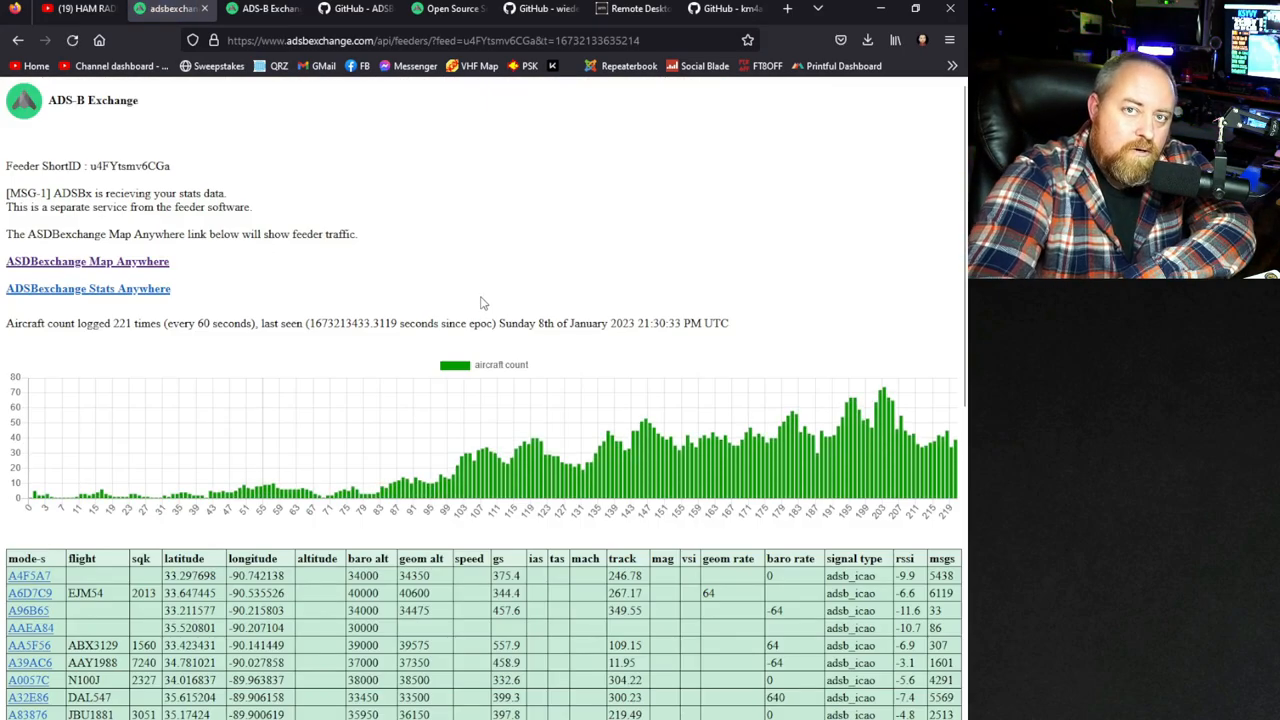
mouse_move(402, 384)
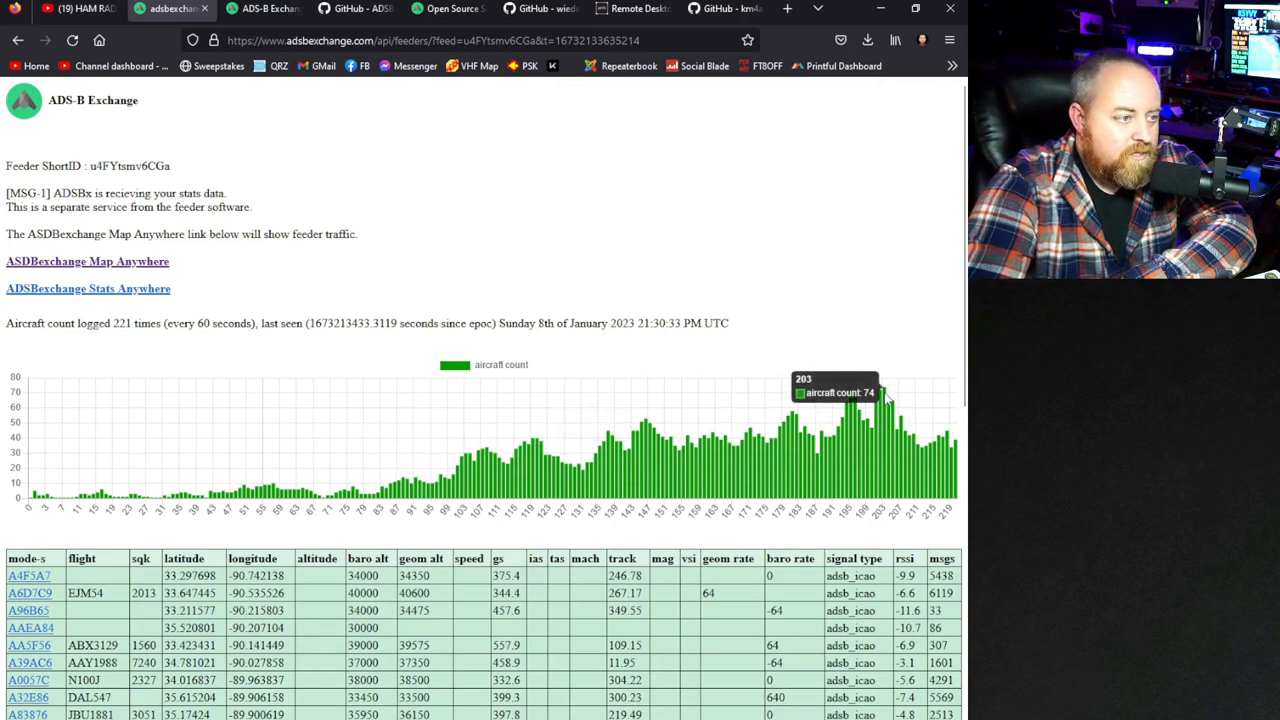
mouse_move(900, 376)
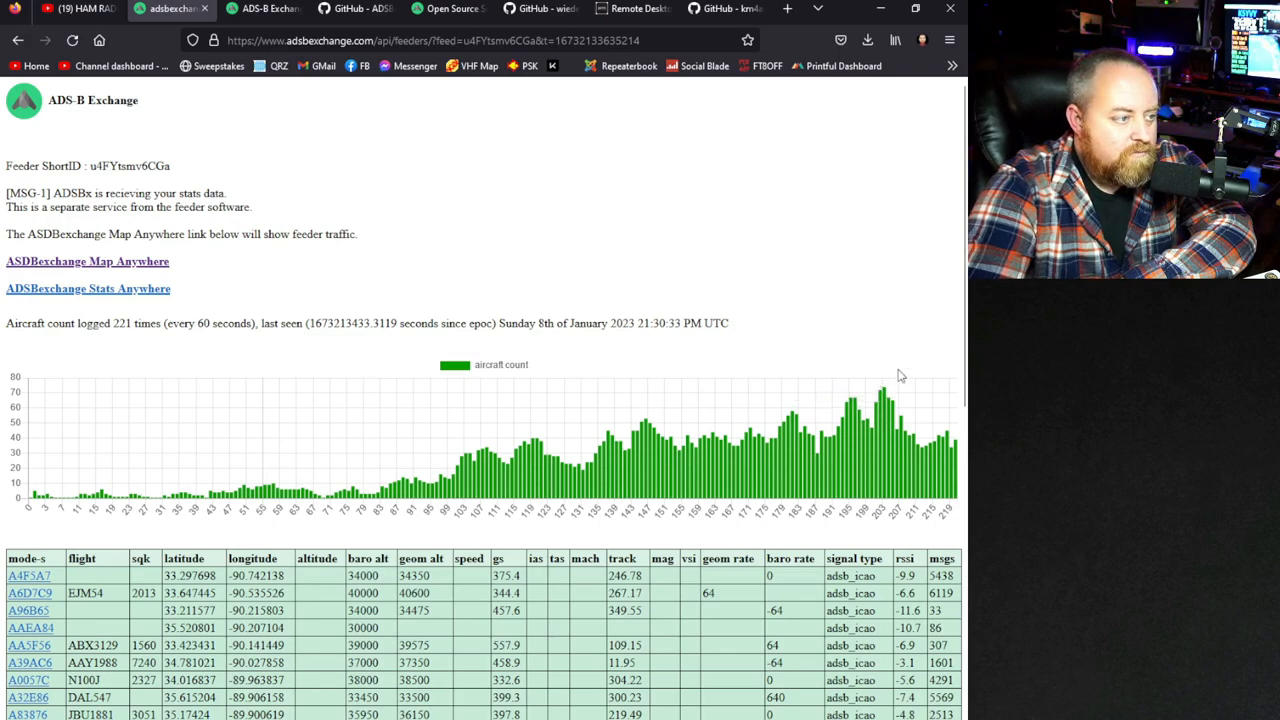
scroll("down", 3)
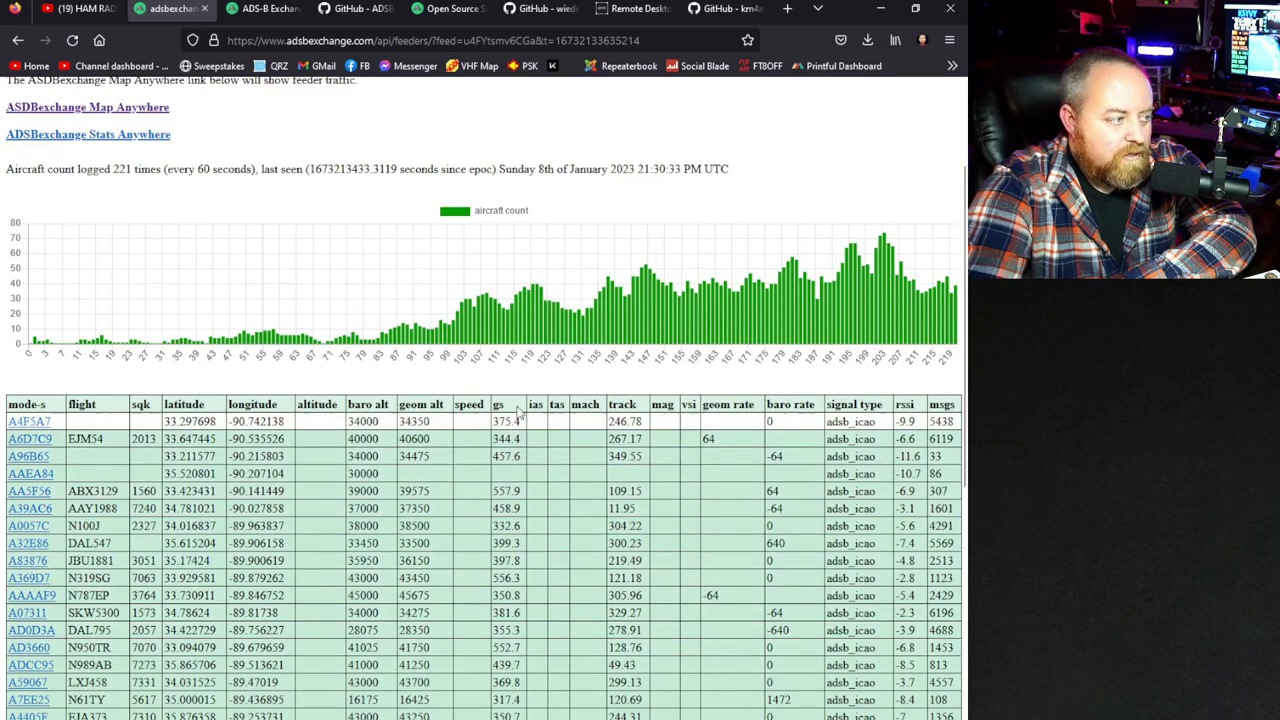
scroll("down", 3)
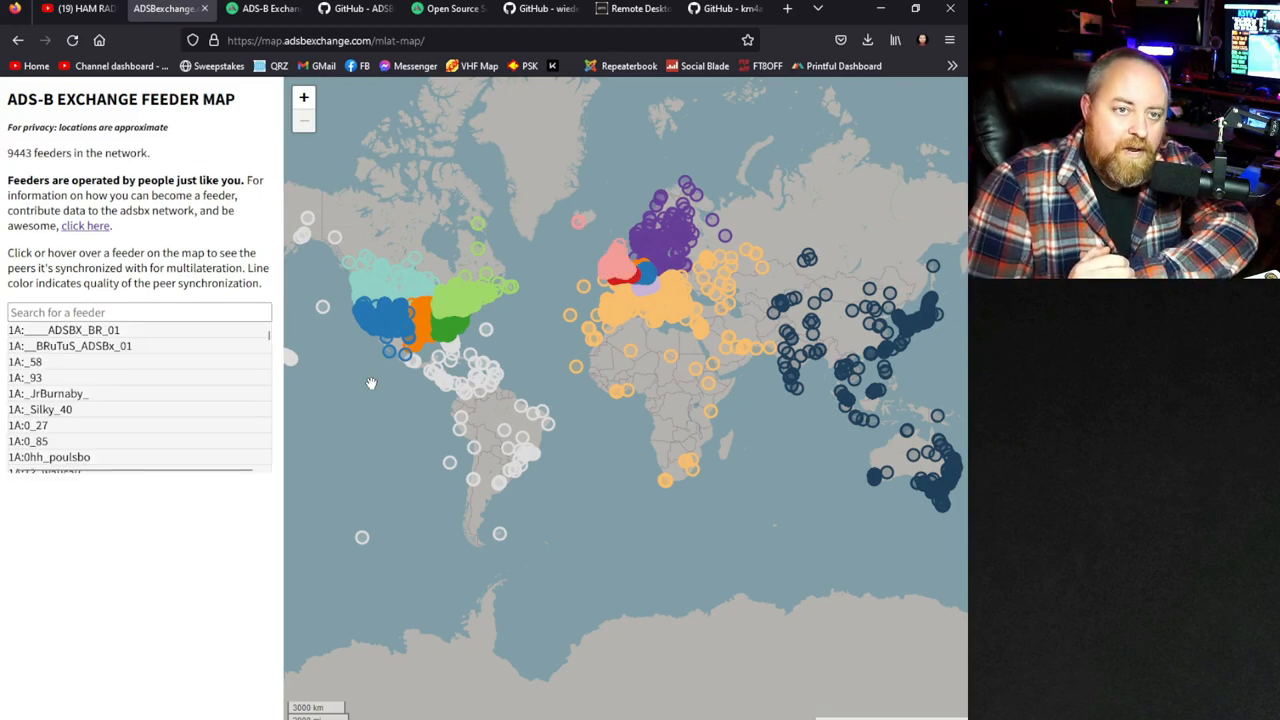
mouse_move(420, 338)
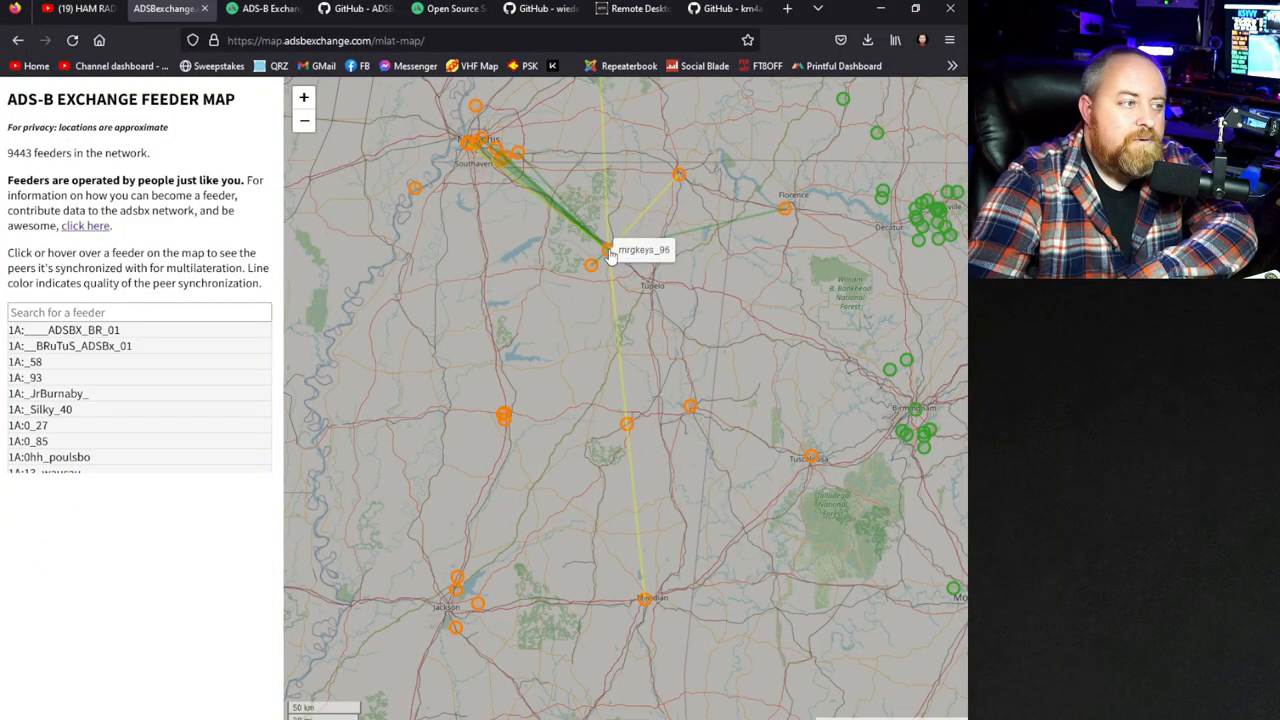
mouse_move(606, 277)
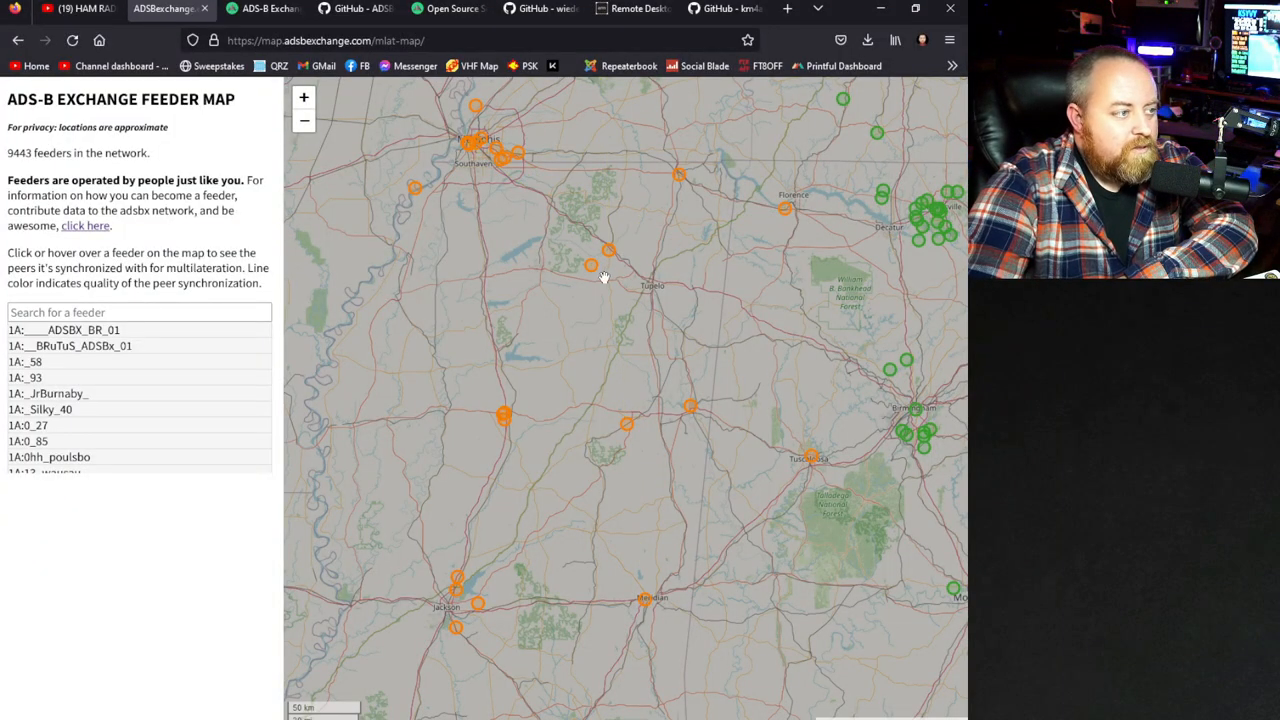
mouse_move(725, 300)
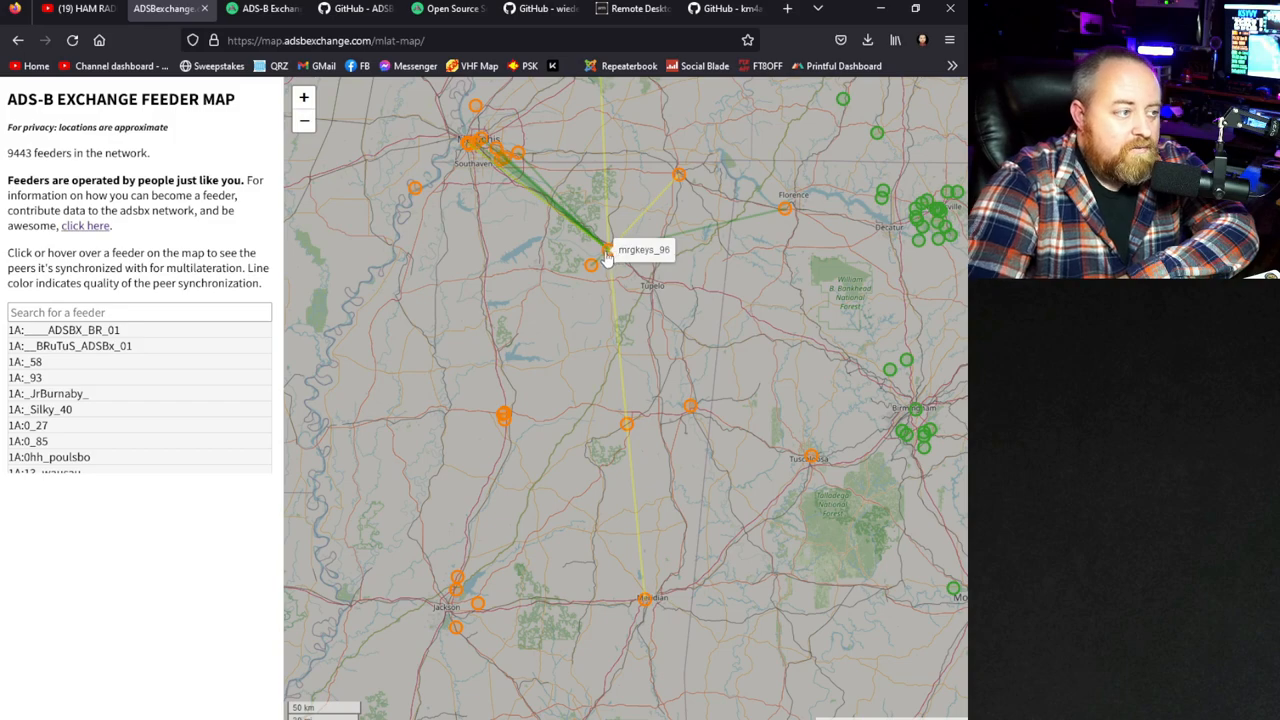
mouse_move(605, 335)
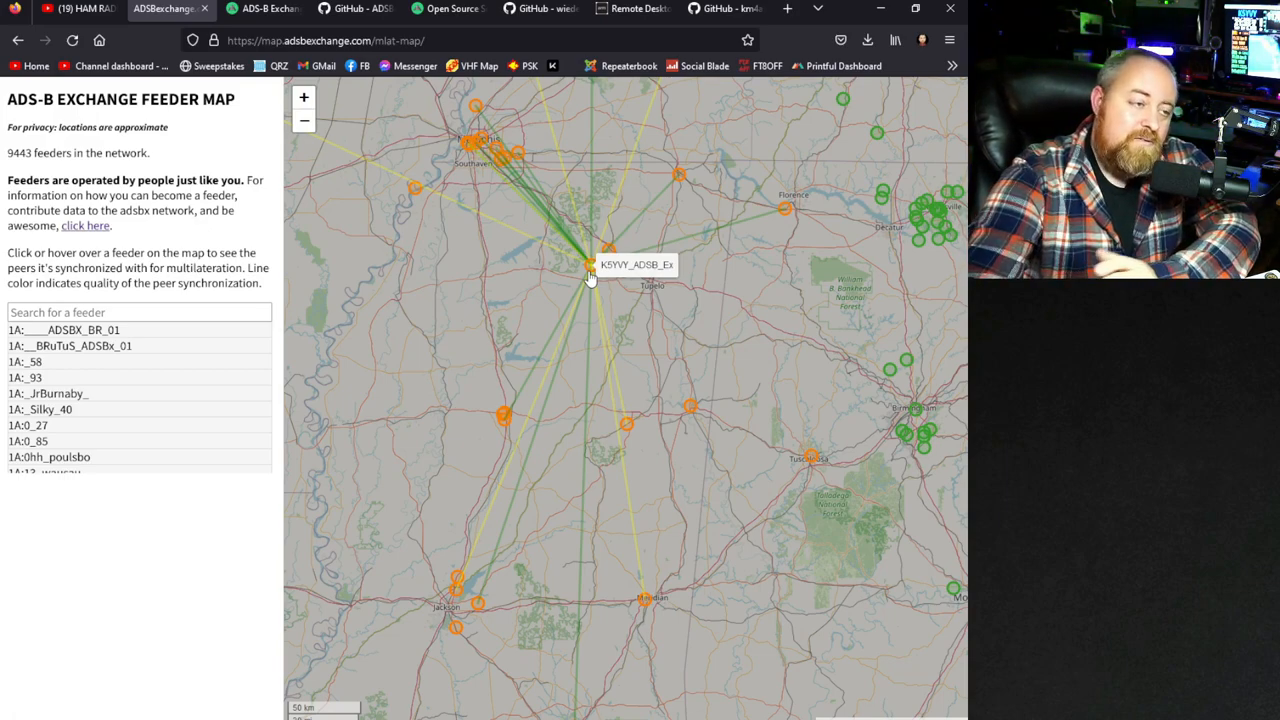
mouse_move(658, 322)
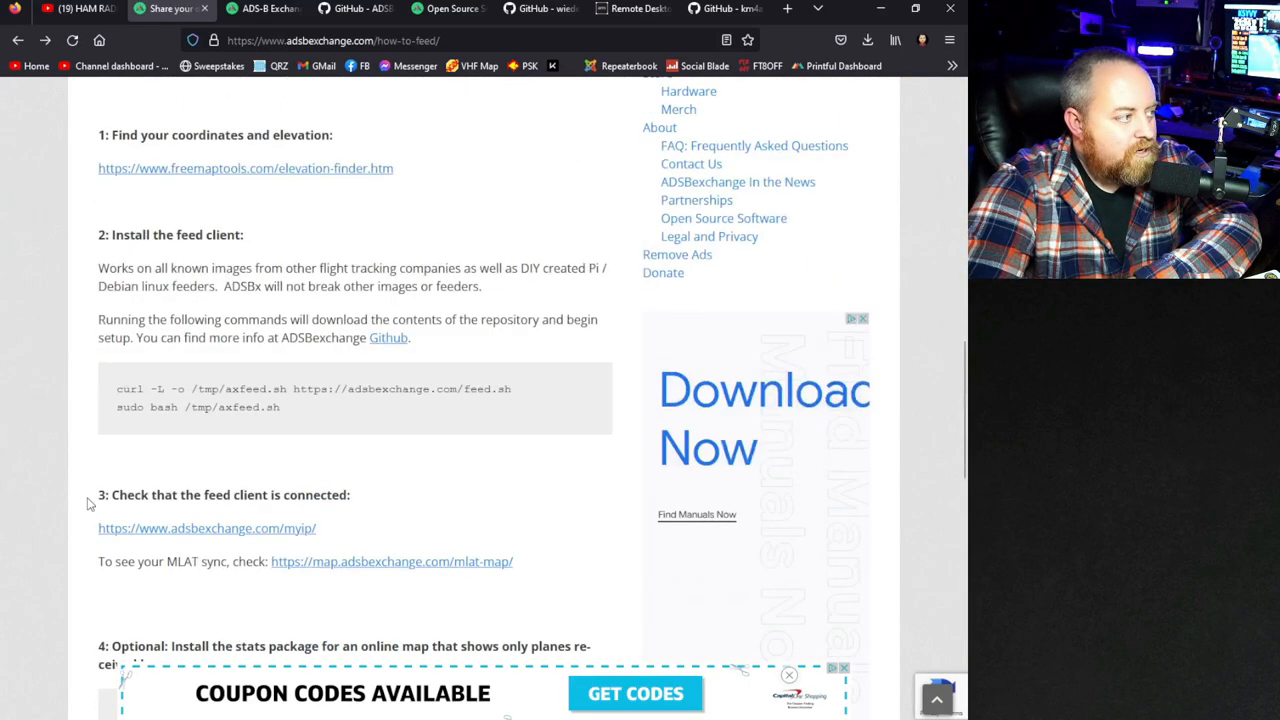
Open the ADSBexchange organization's feedclient repository and scroll to its README installation steps.
scroll("up", 3)
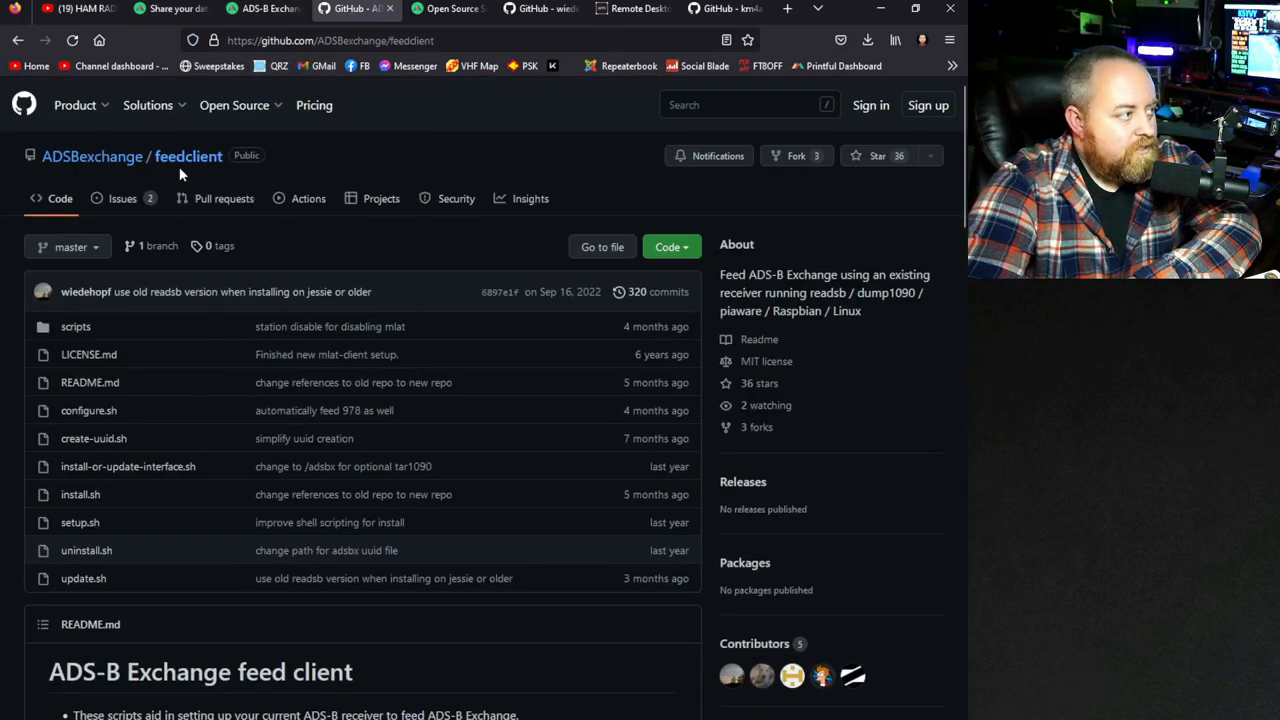
left_click(74, 105)
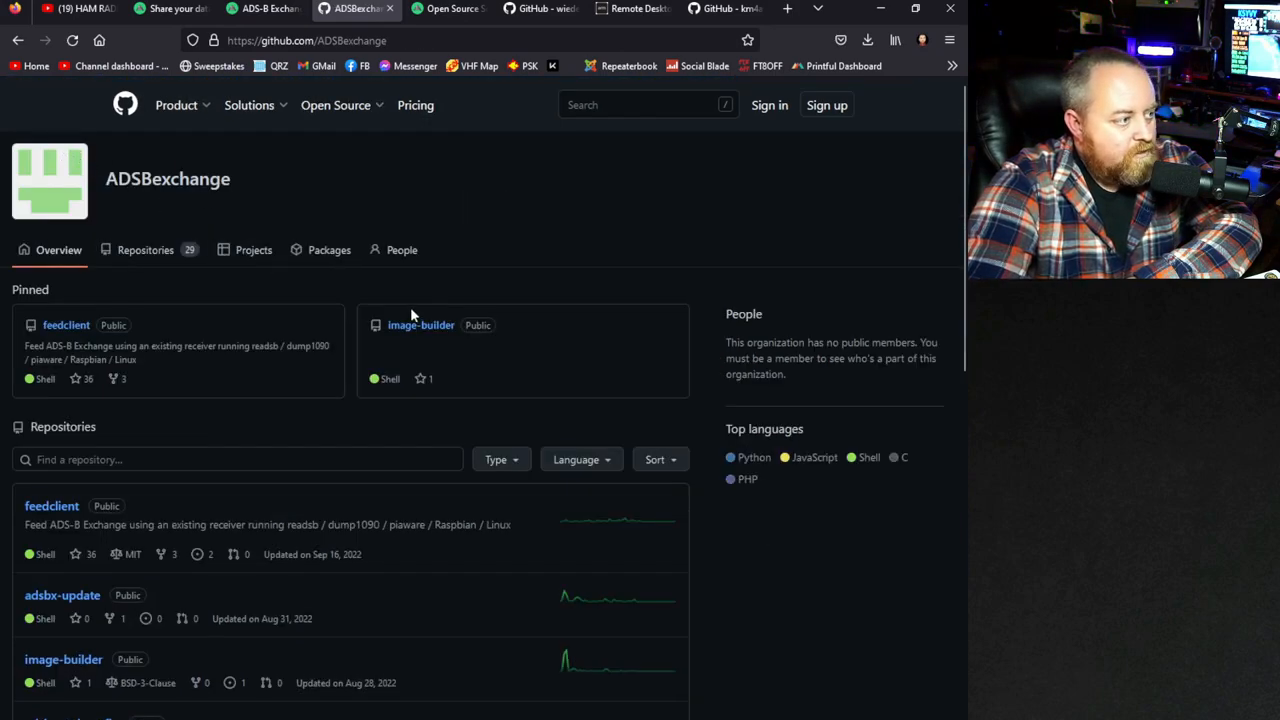
mouse_move(65, 332)
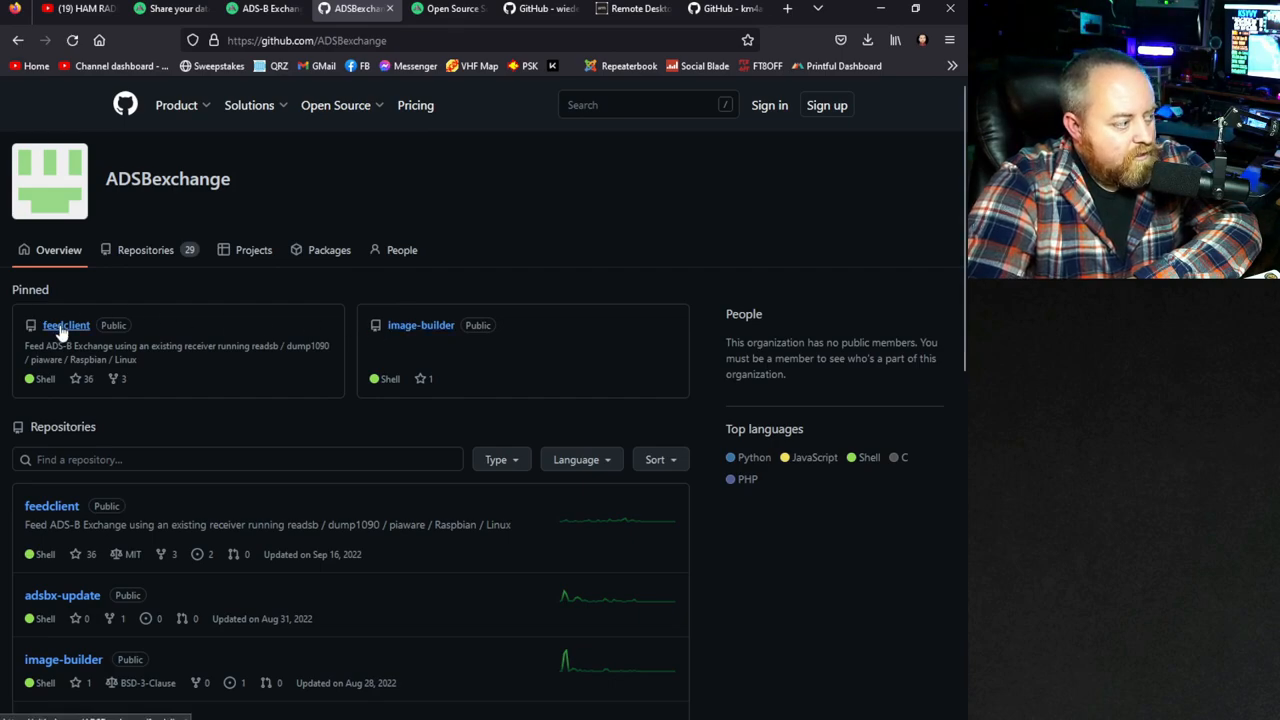
left_click(65, 325)
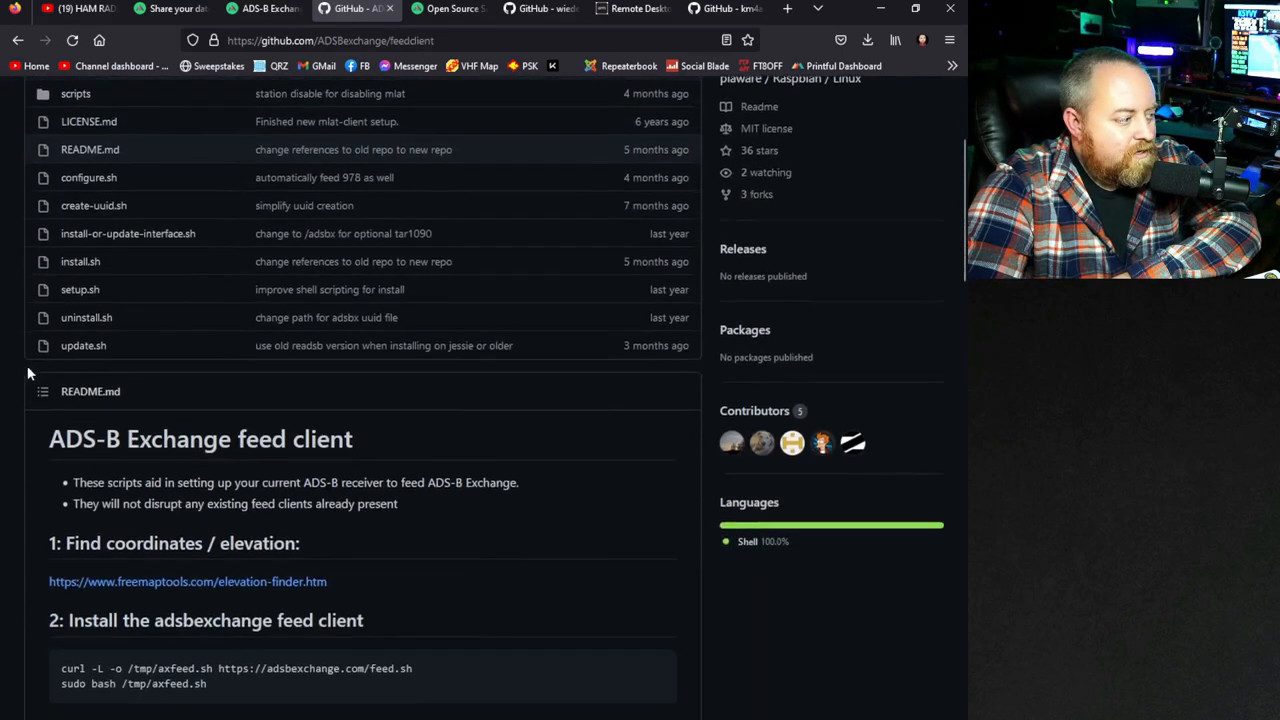
scroll("down", 3)
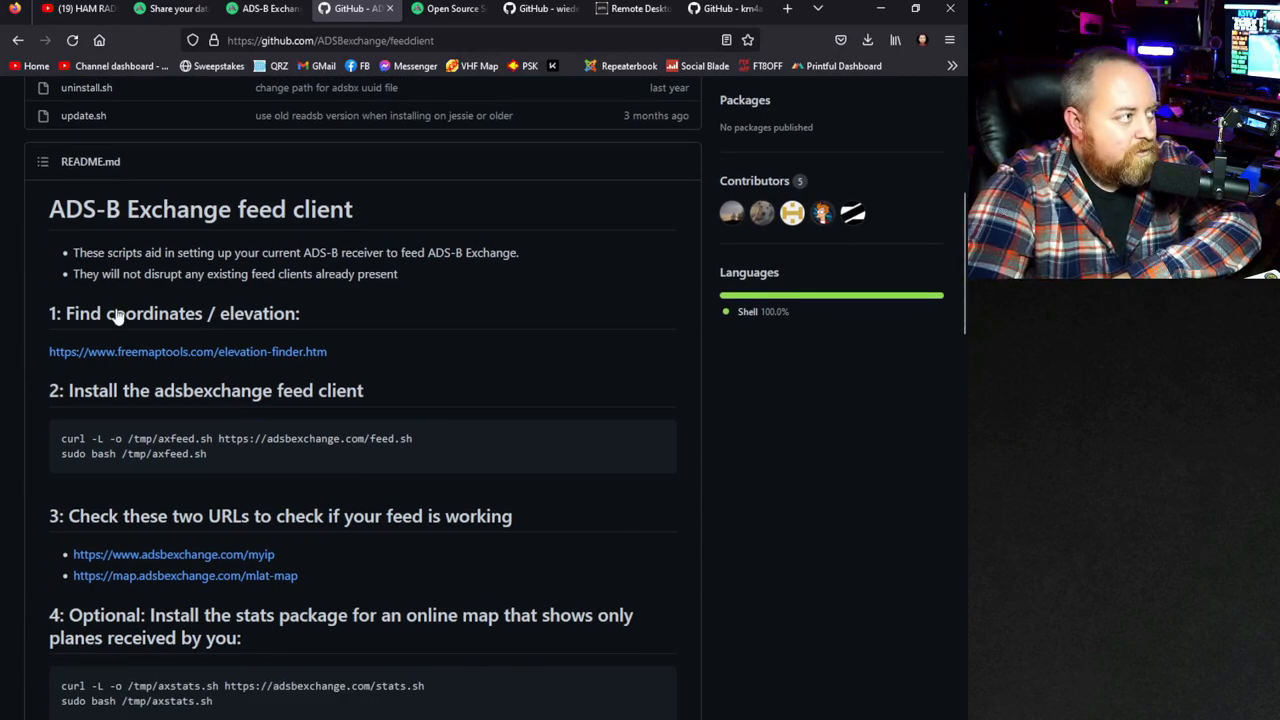
left_click(168, 9)
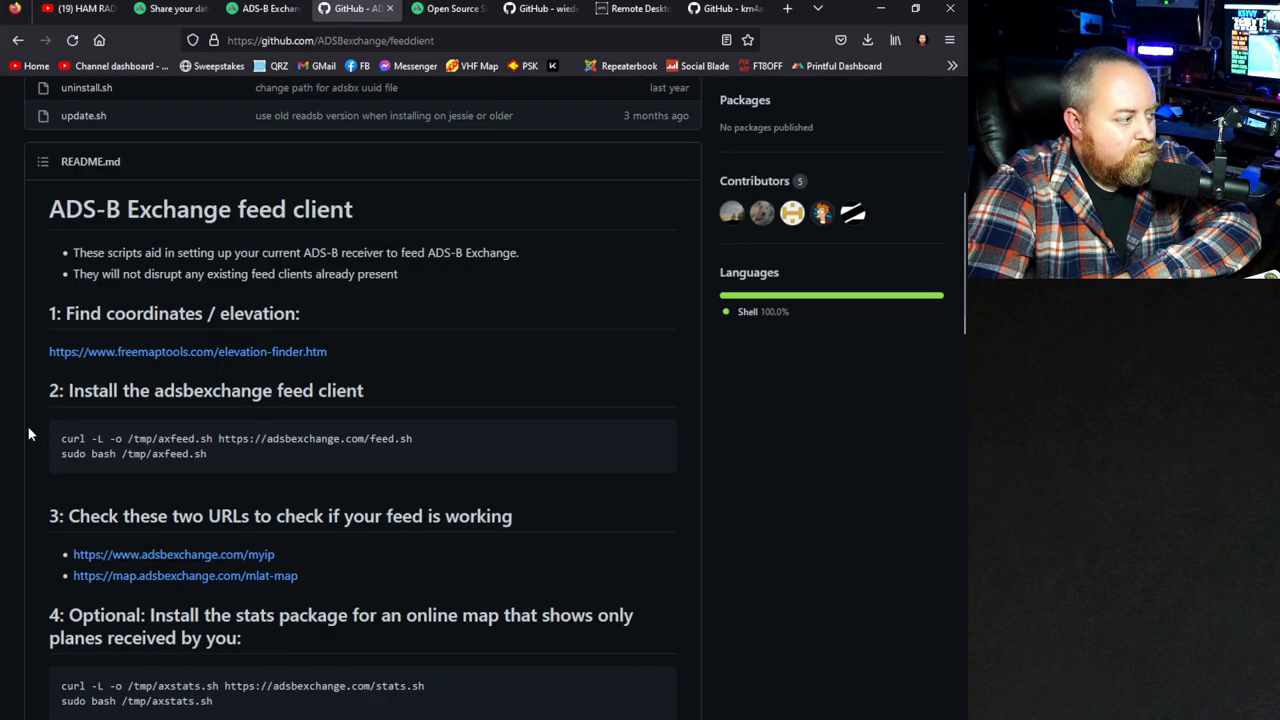
scroll("down", 3)
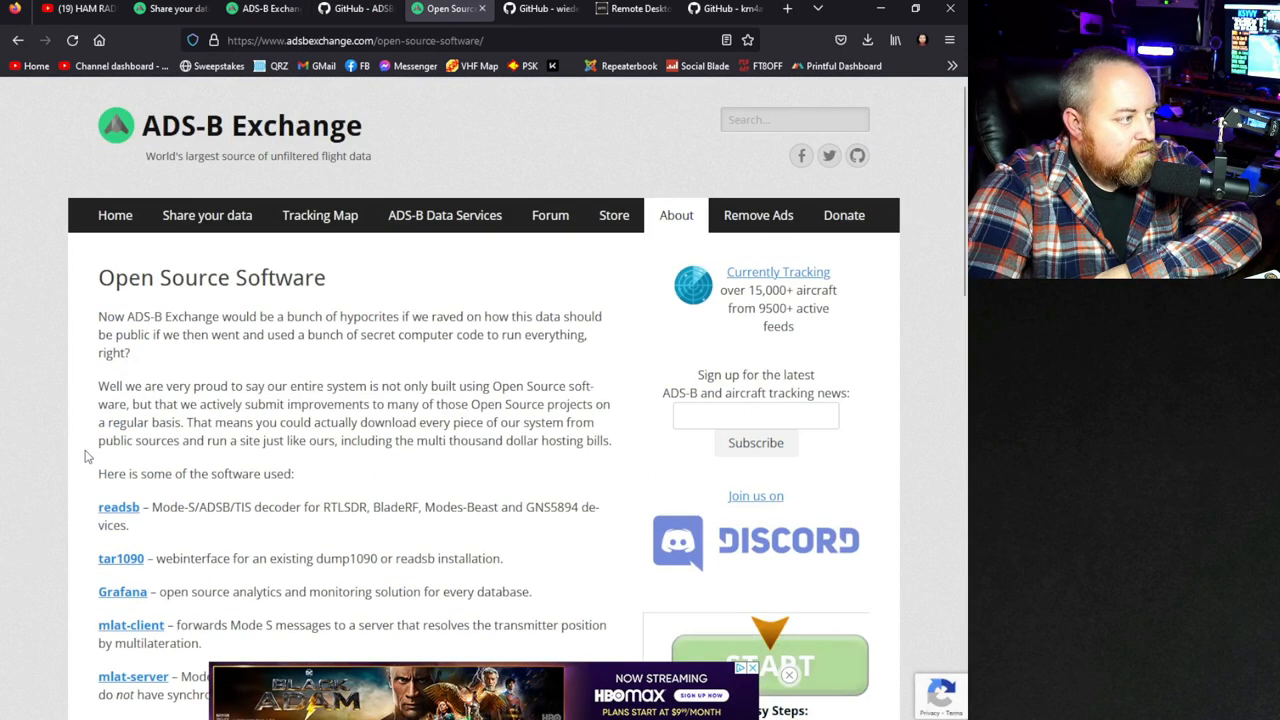
Switch to the adsbexchange.com Open Source Software page under About.
left_click(632, 9)
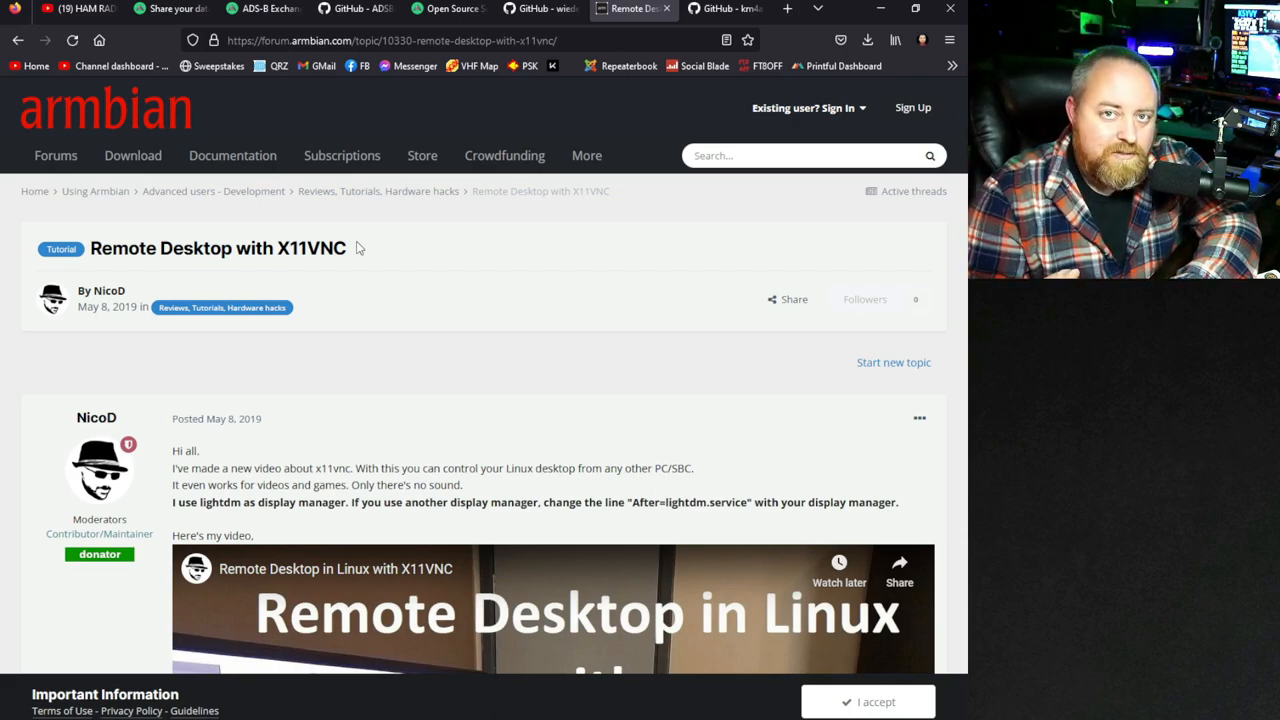
mouse_move(318, 282)
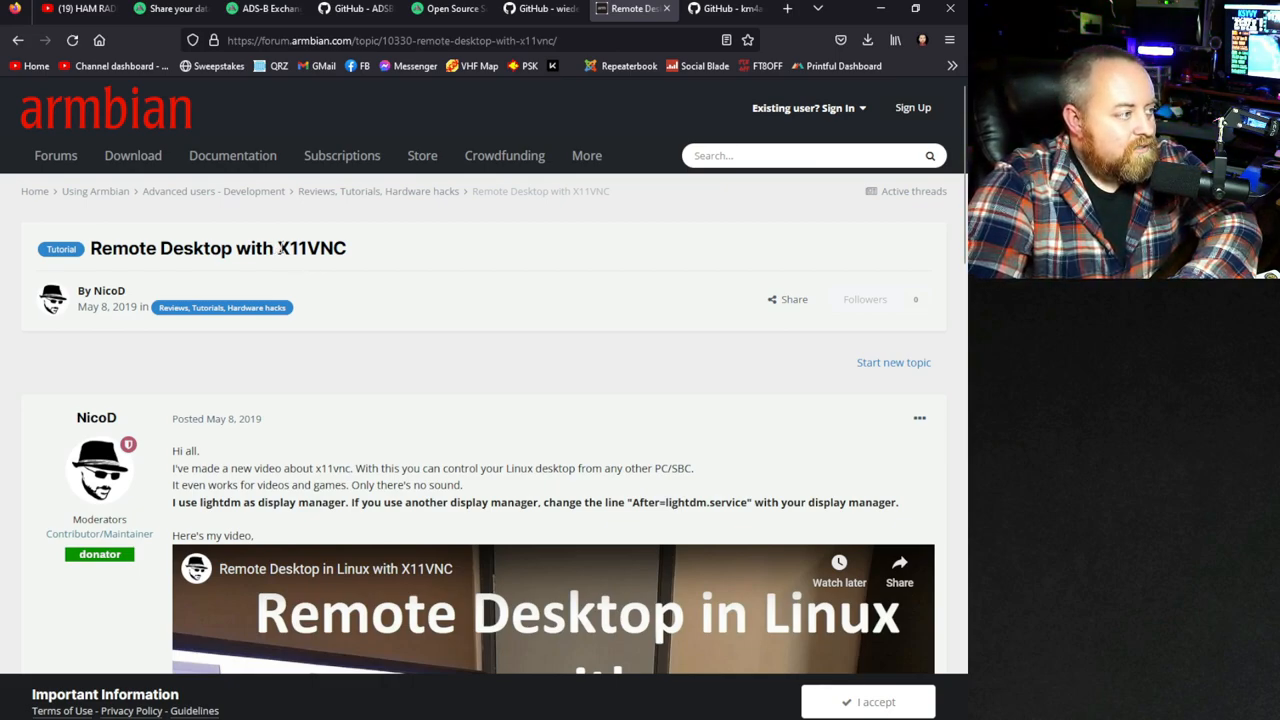
Review the X11VNC tutorial's install and service-script commands on the Armbian forum.
double_click(311, 248)
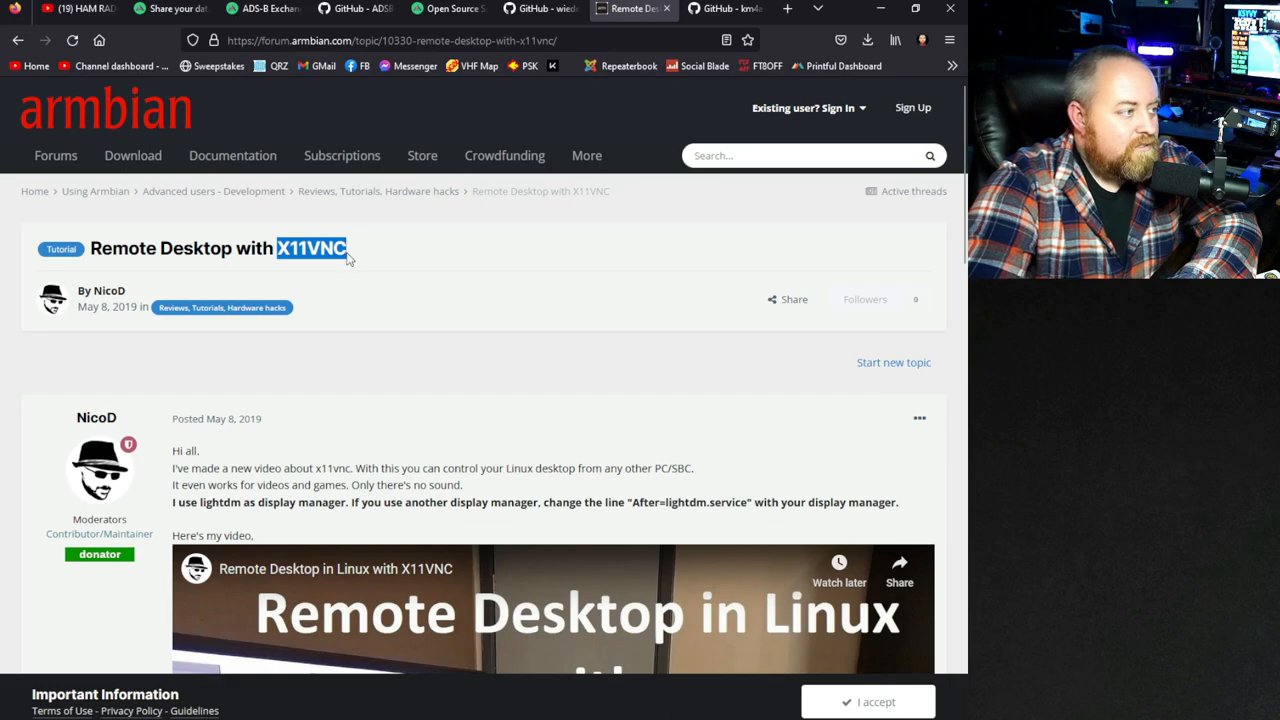
left_click(351, 267)
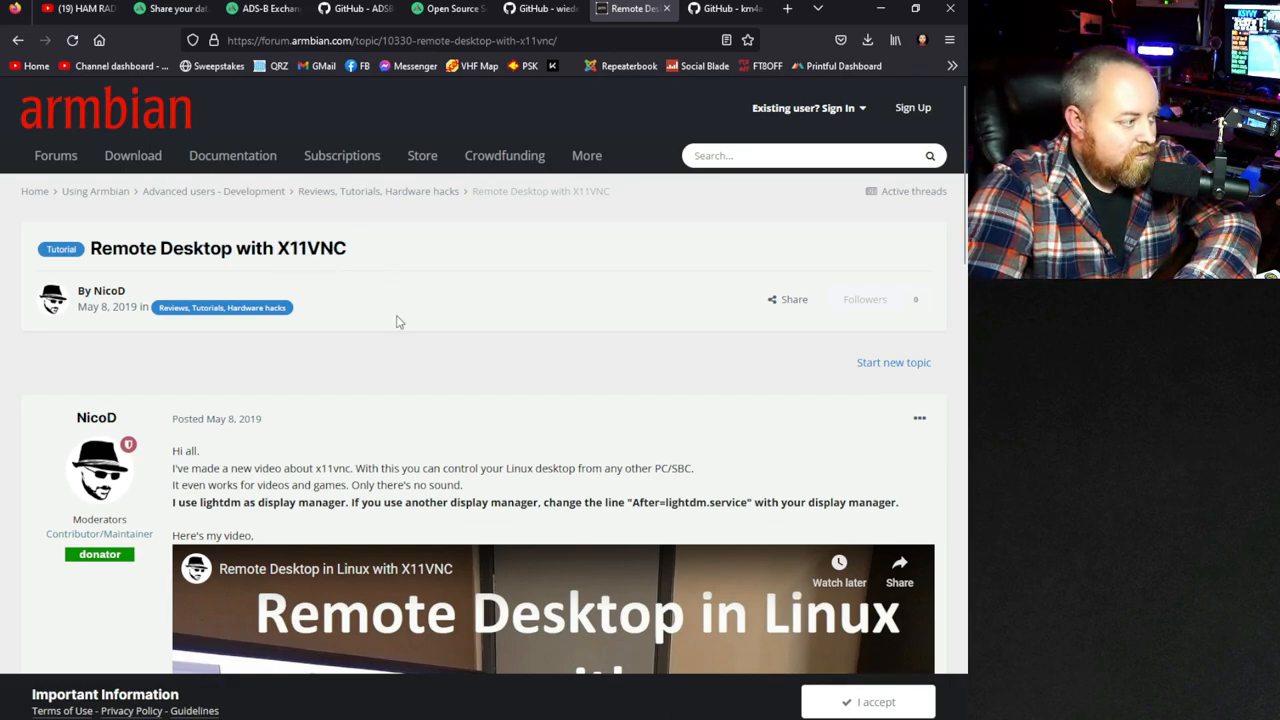
mouse_move(394, 329)
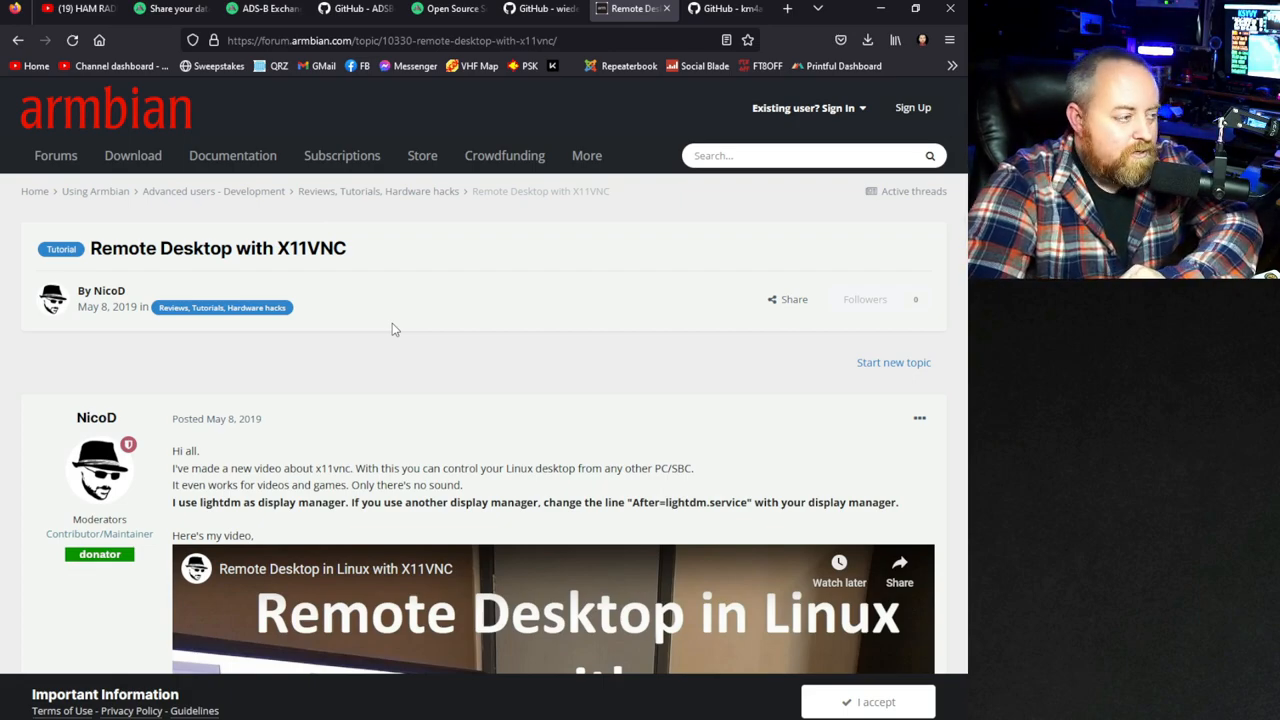
scroll("down", 3)
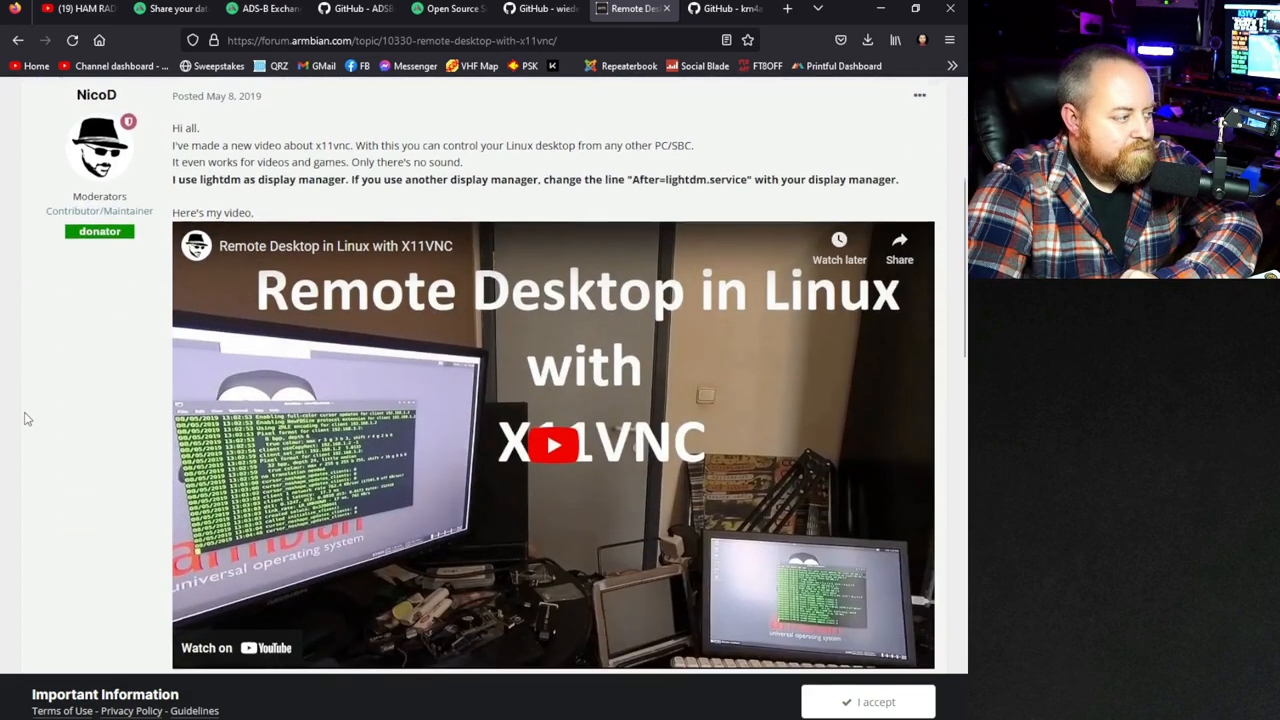
scroll("down", 3)
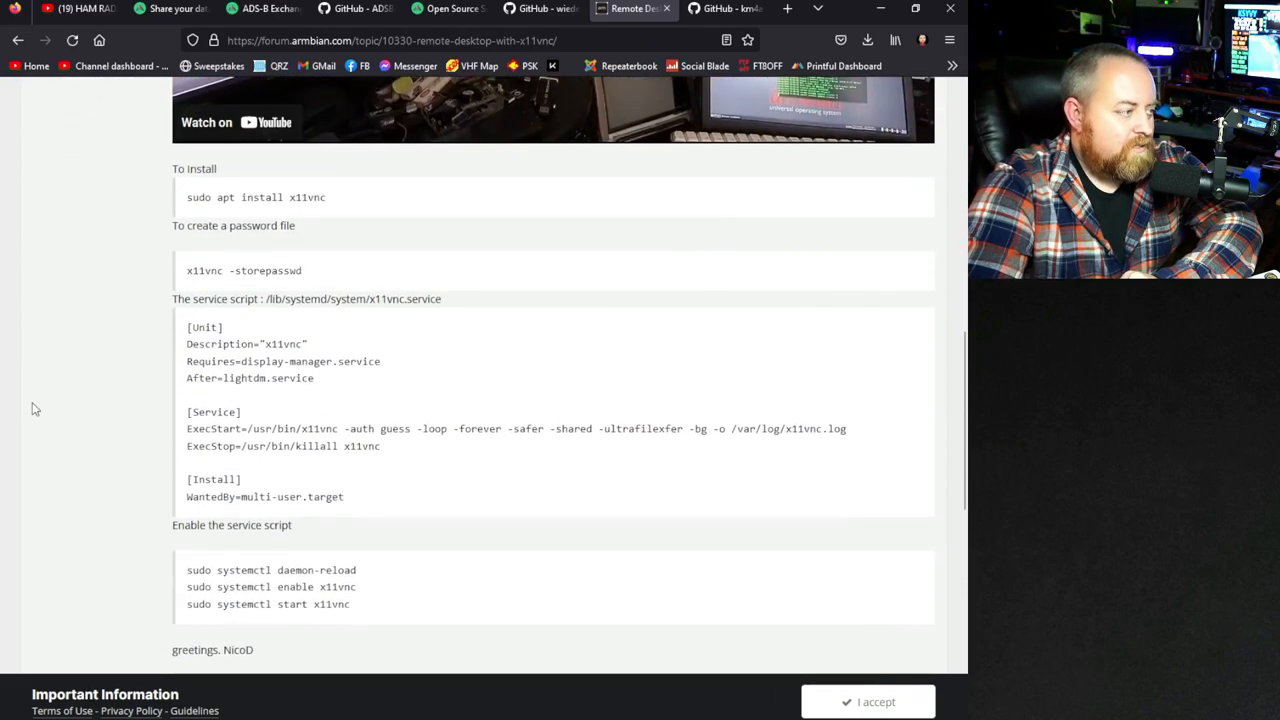
scroll("up", 3)
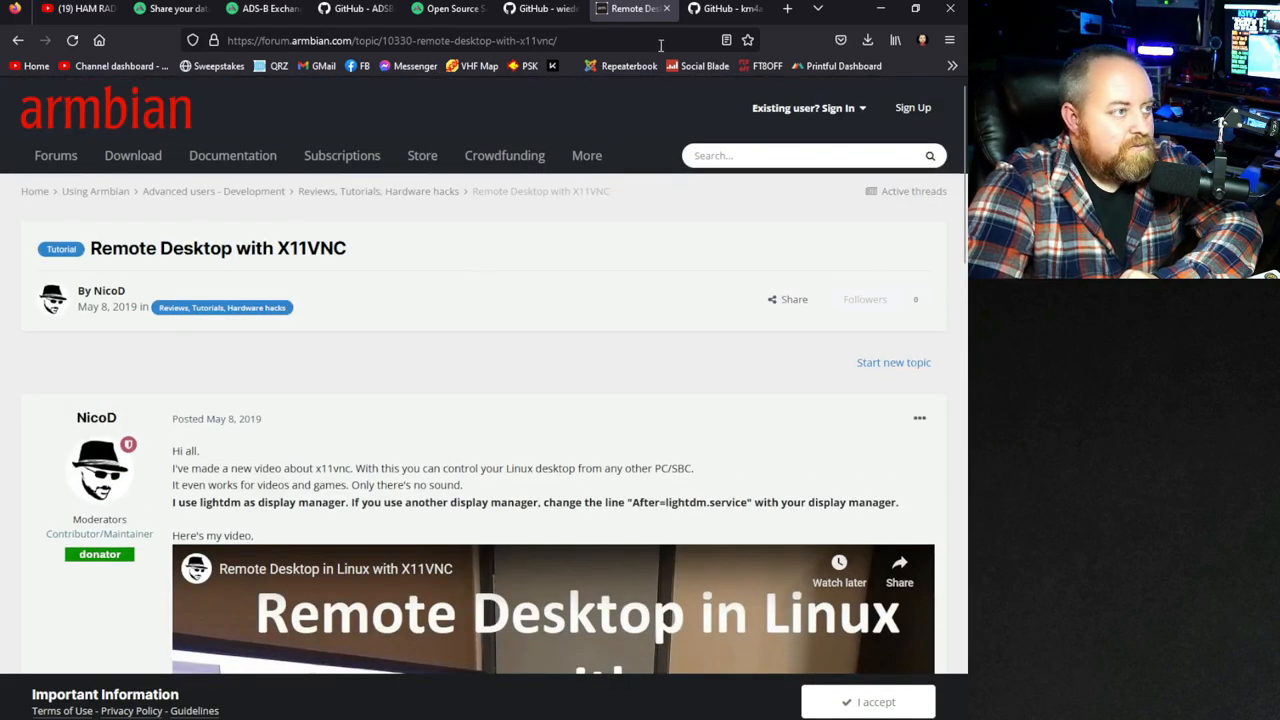
left_click(840, 9)
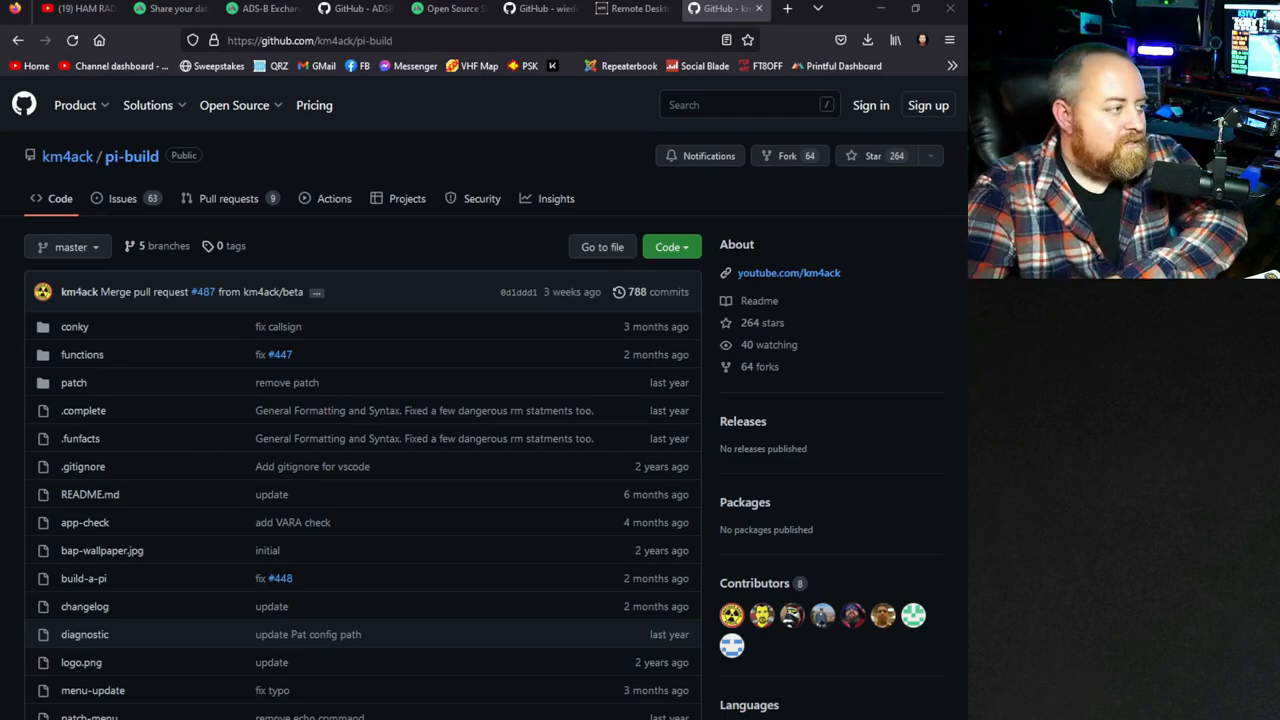
mouse_move(66, 170)
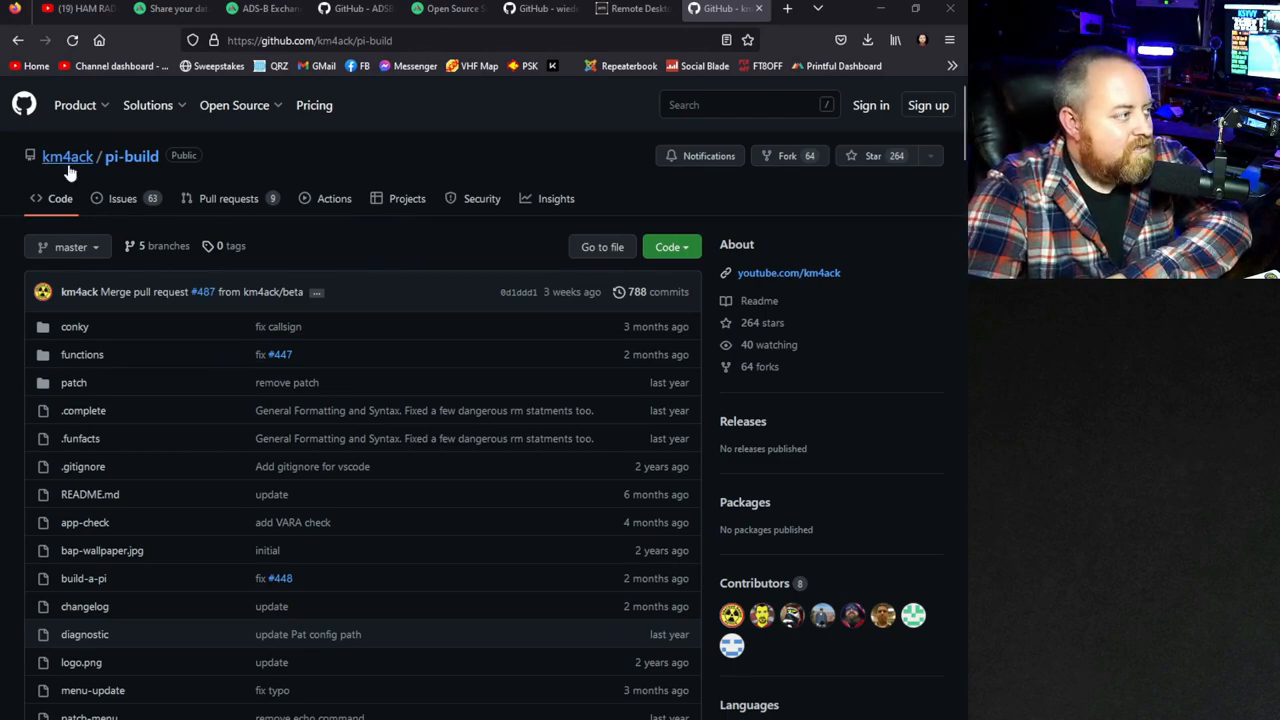
Scroll the pi-build README past the Install command and tutorial videos to Issue Reporting.
scroll("down", 3)
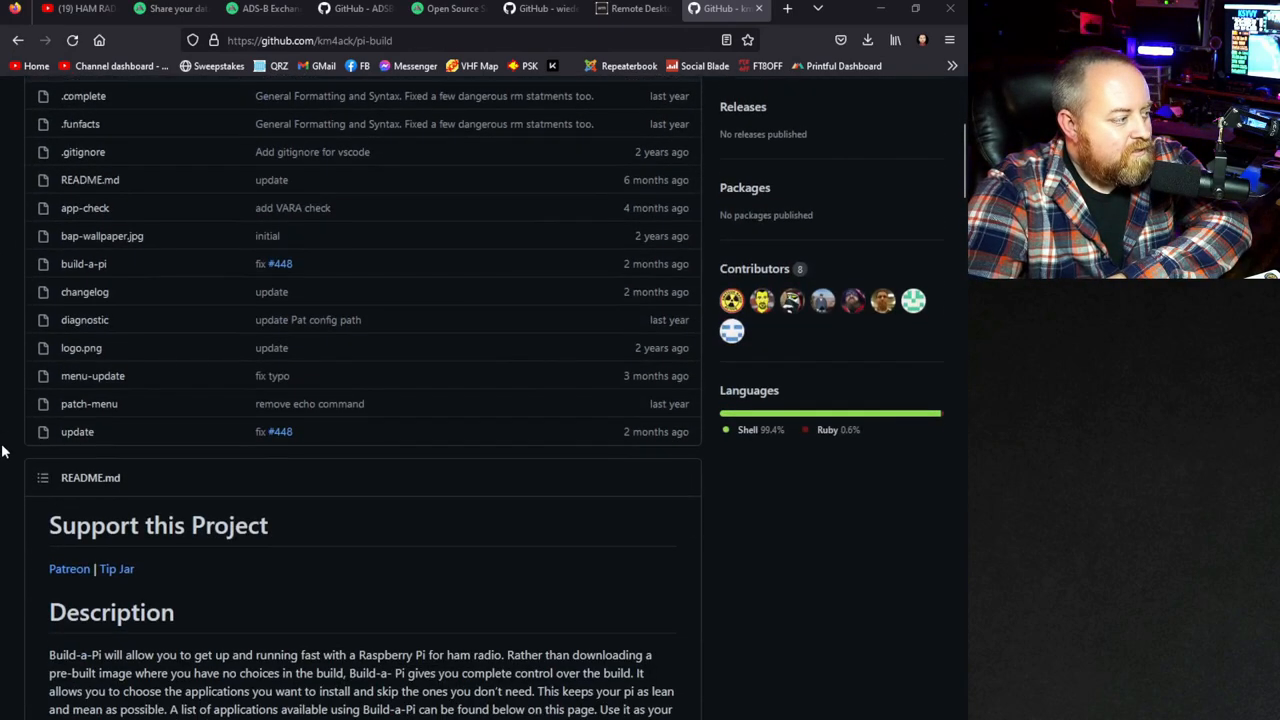
scroll("down", 3)
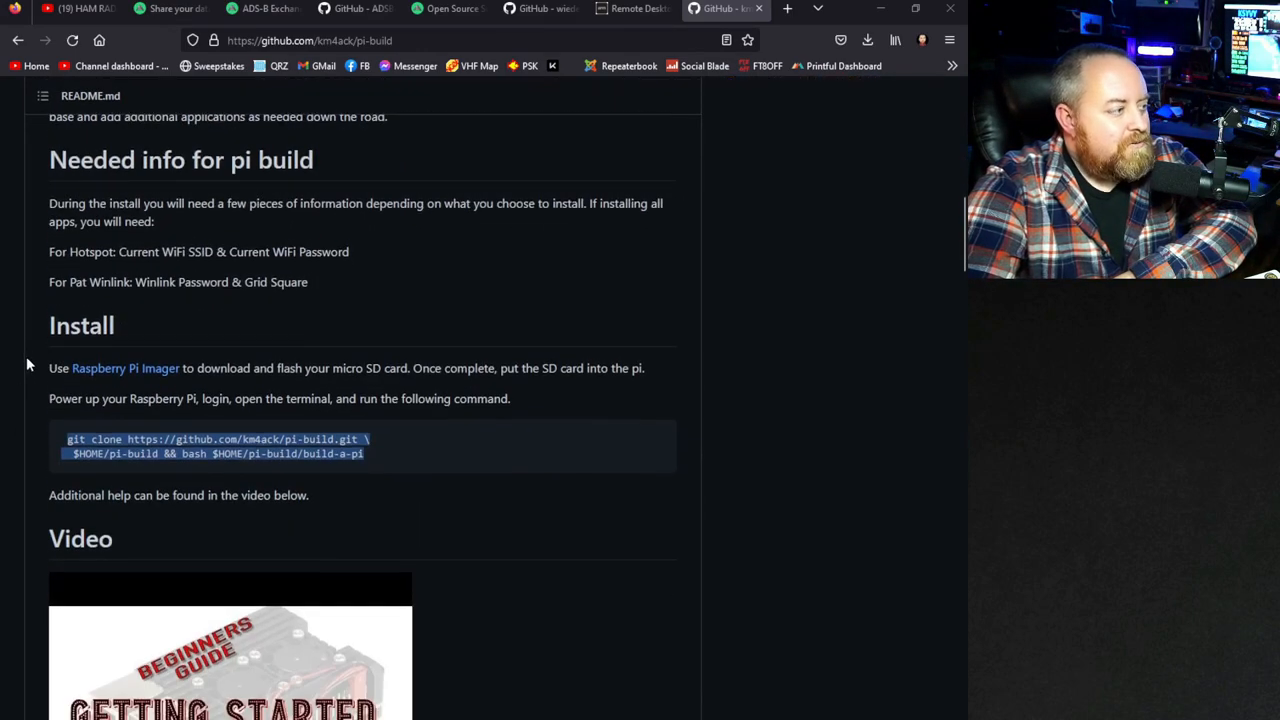
scroll("down", 3)
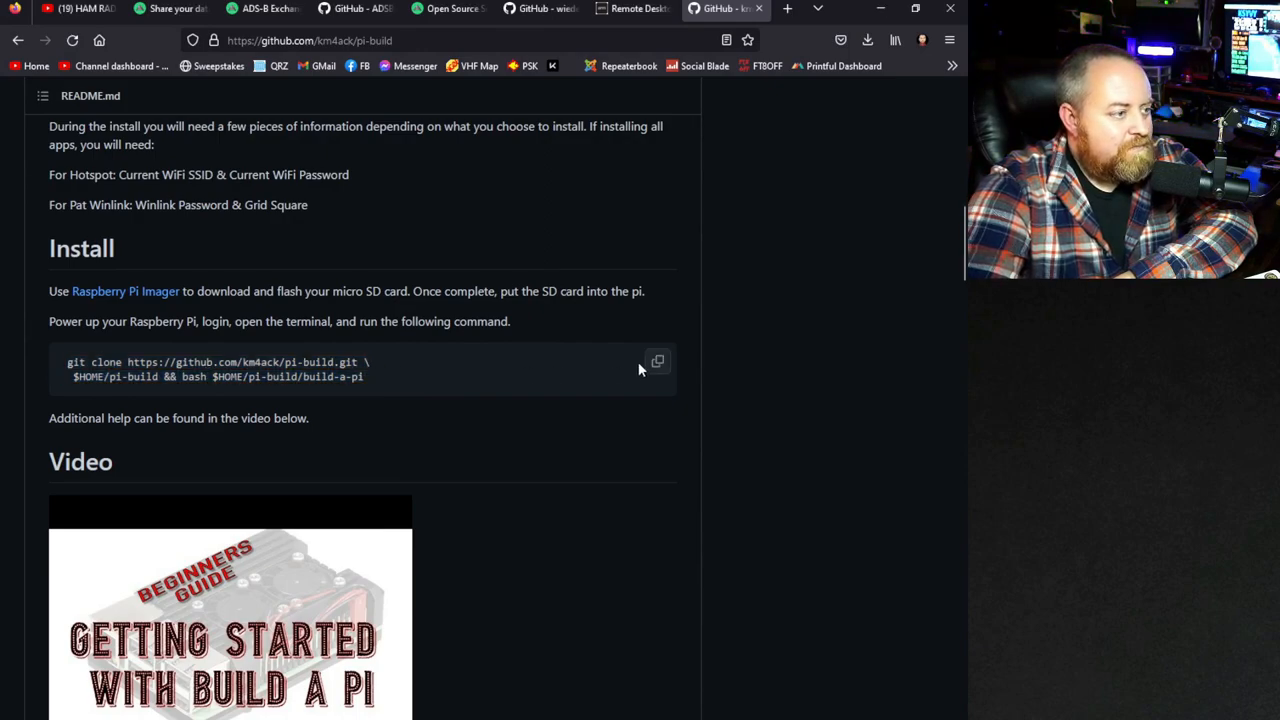
mouse_move(657, 364)
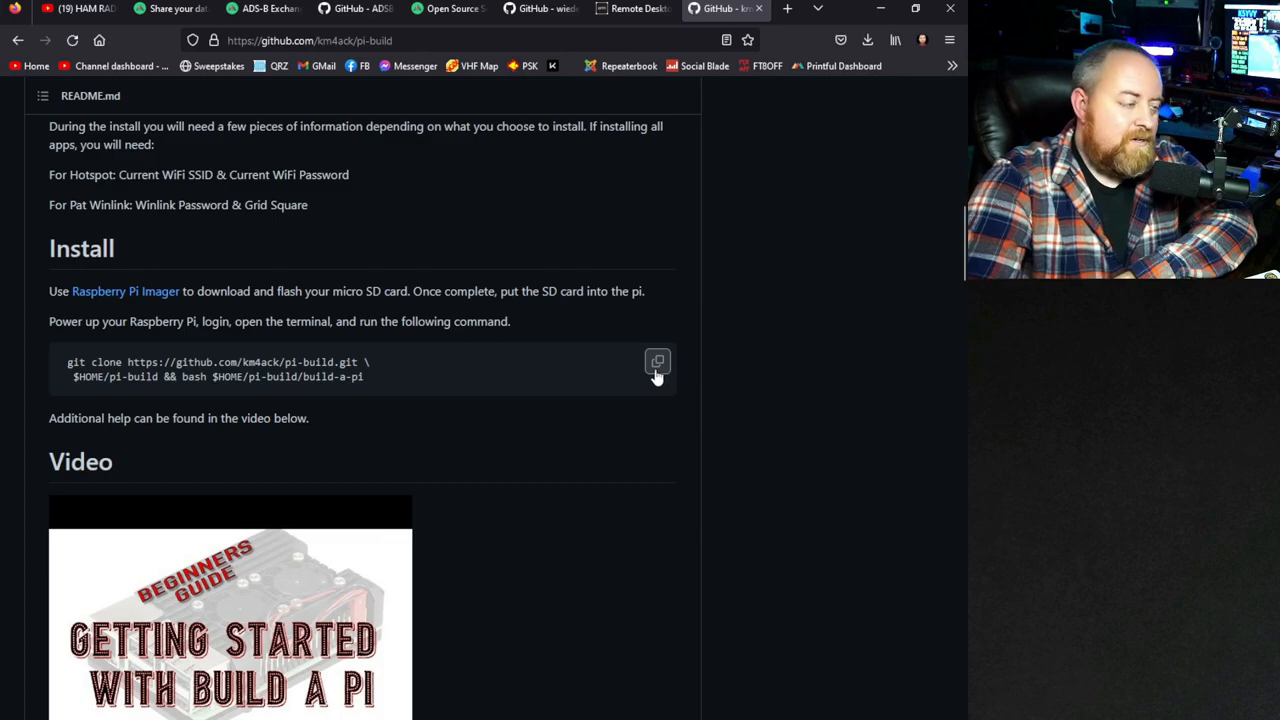
mouse_move(422, 427)
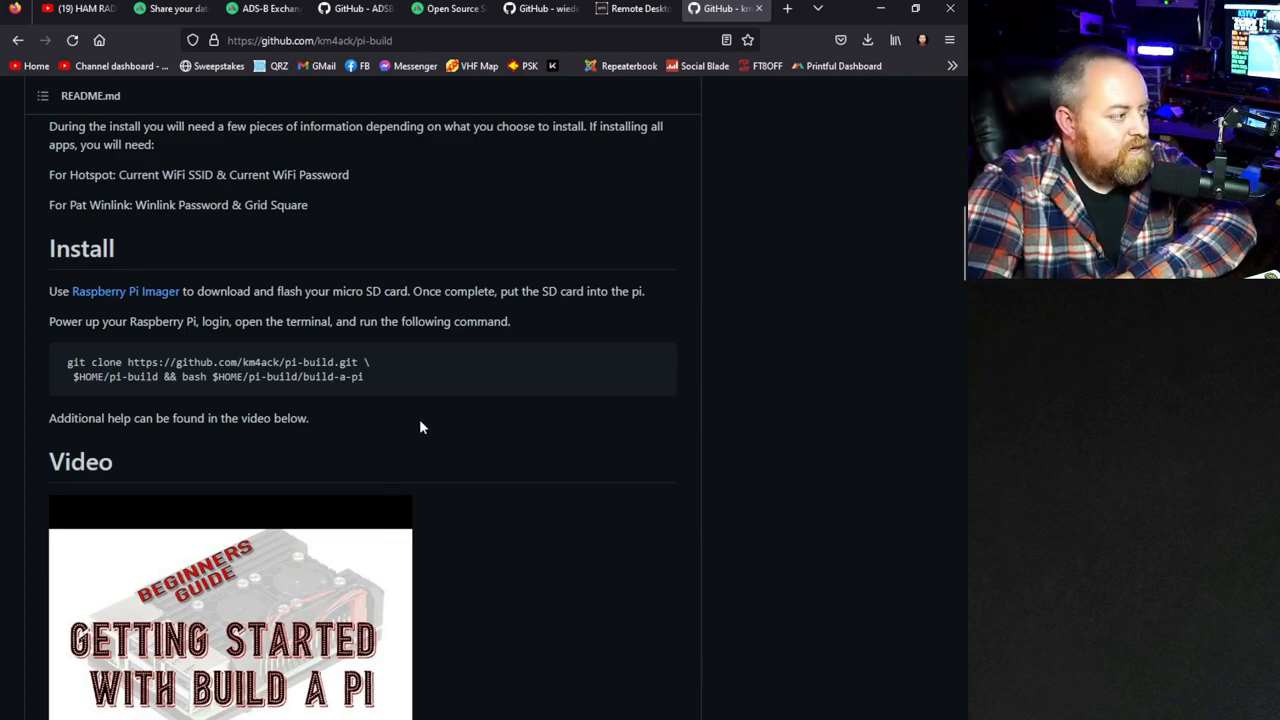
mouse_move(459, 368)
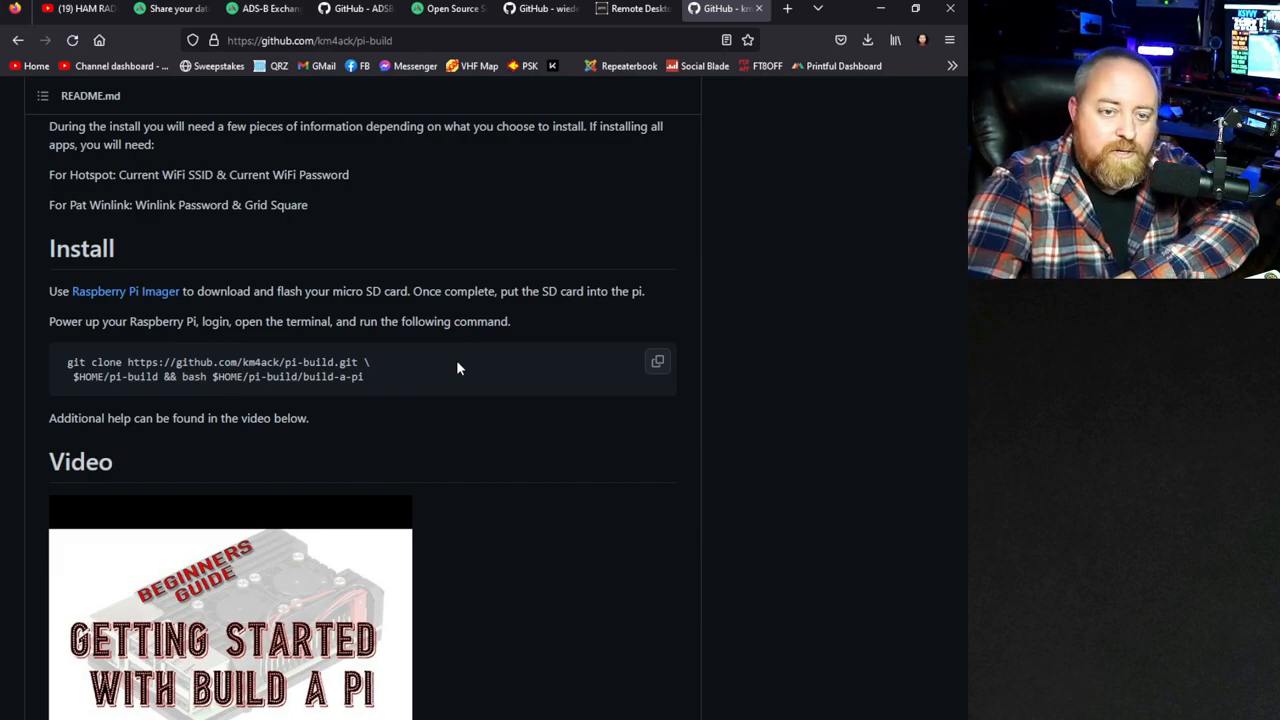
scroll("down", 3)
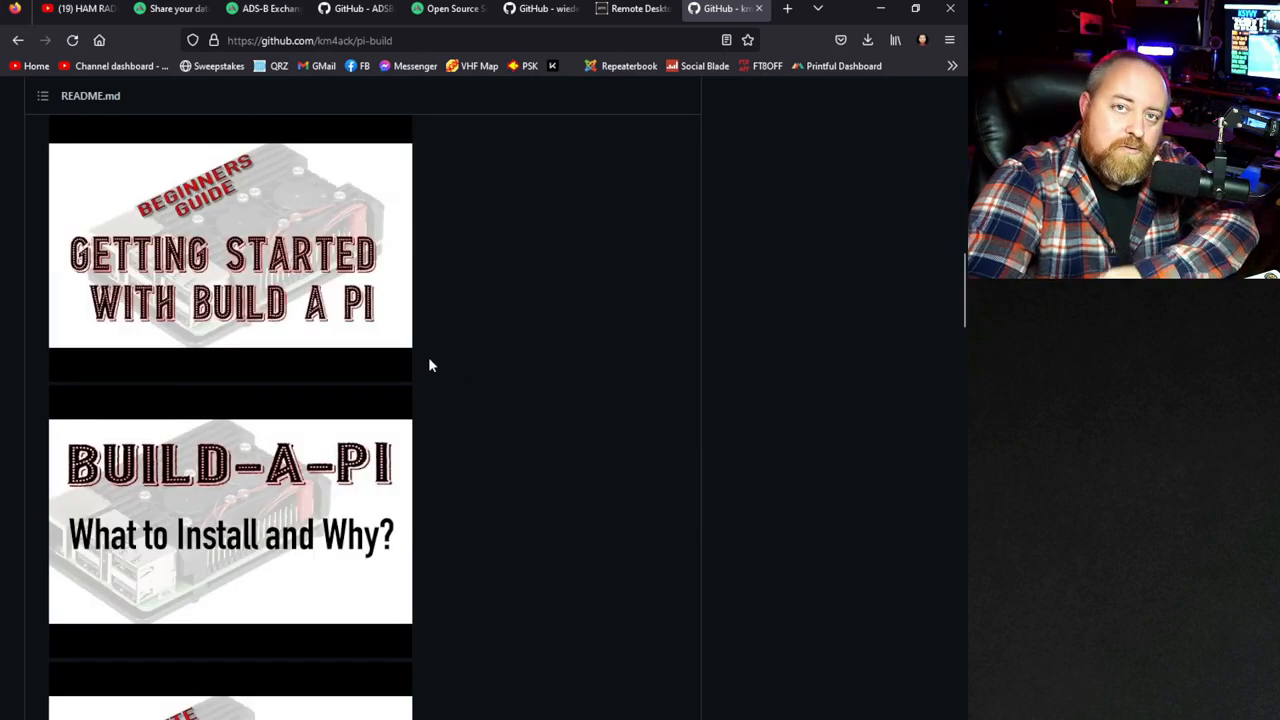
scroll("down", 3)
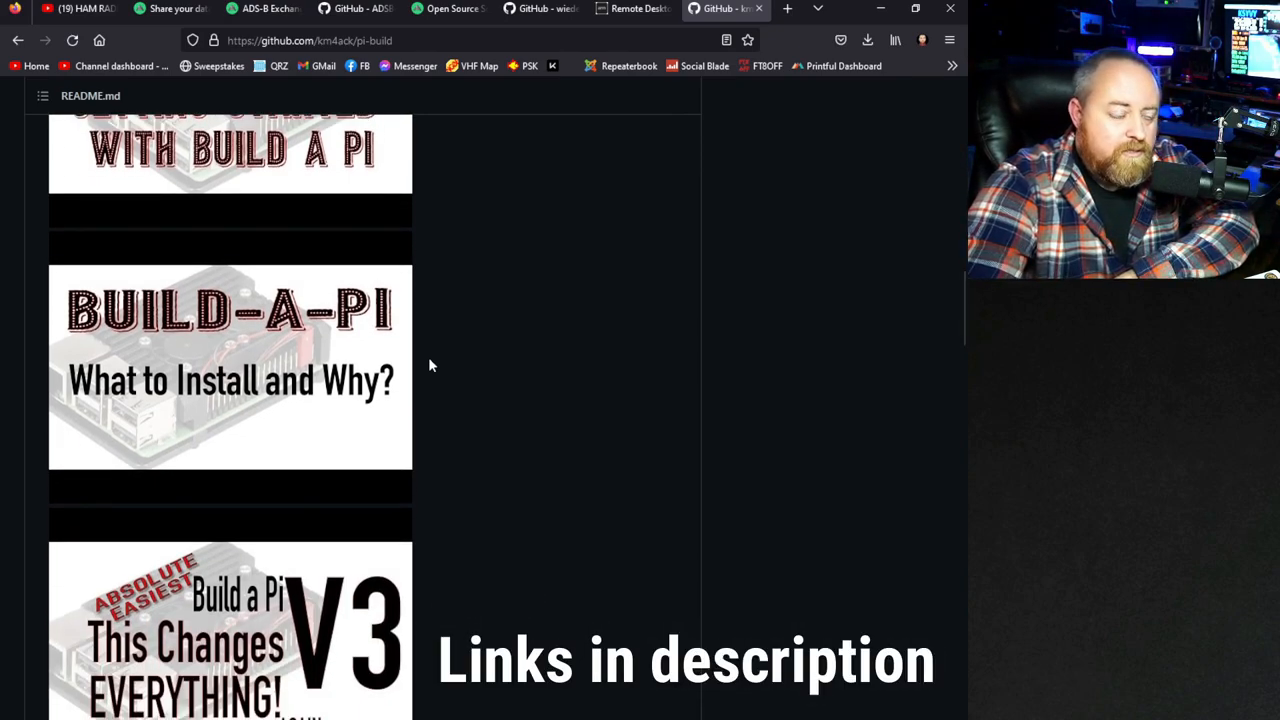
scroll("down", 3)
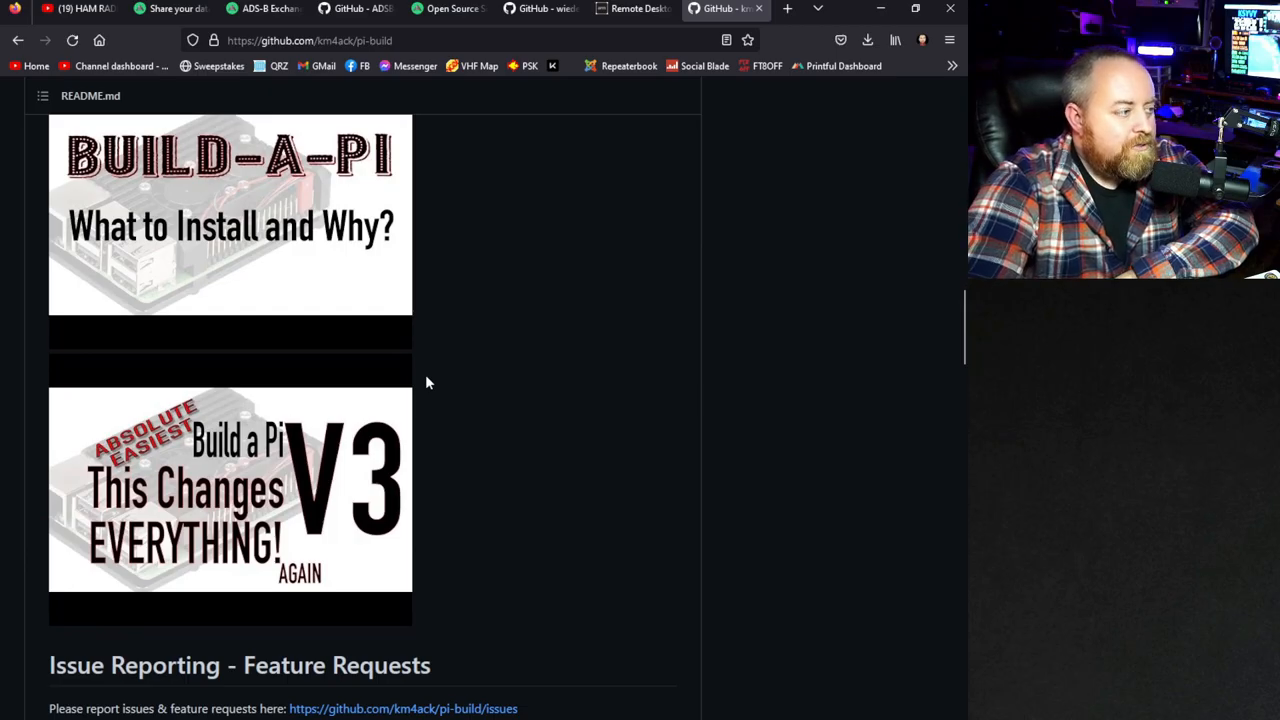